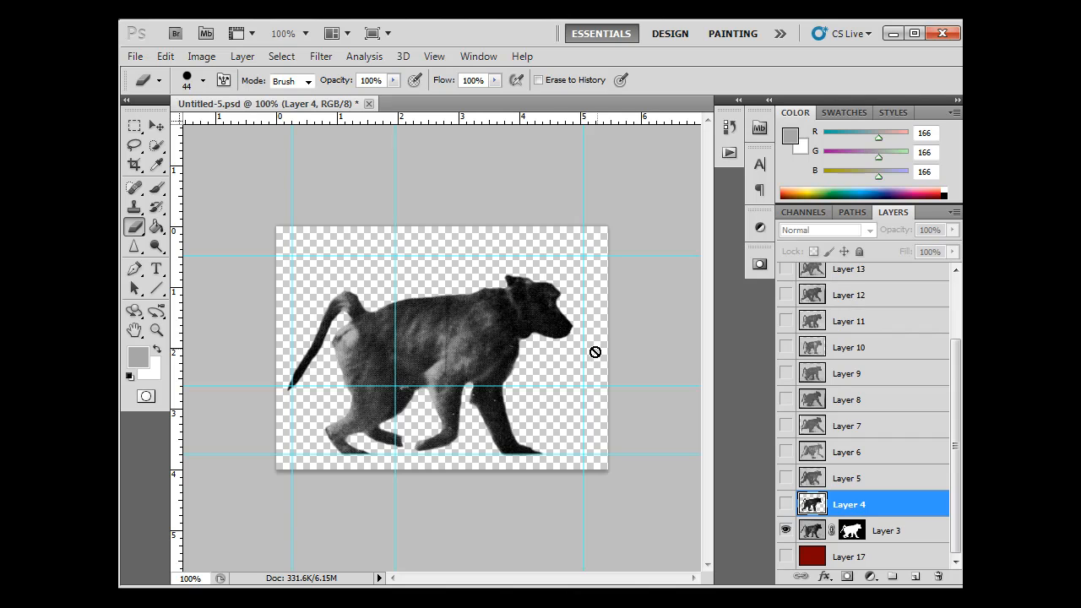
mouse_move(491, 339)
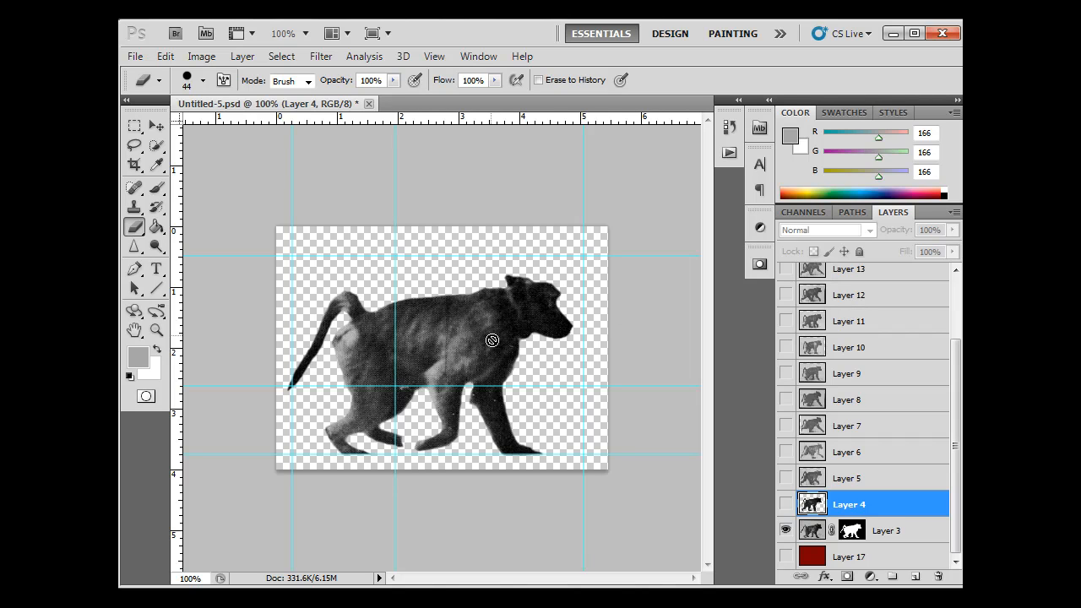
mouse_move(284, 454)
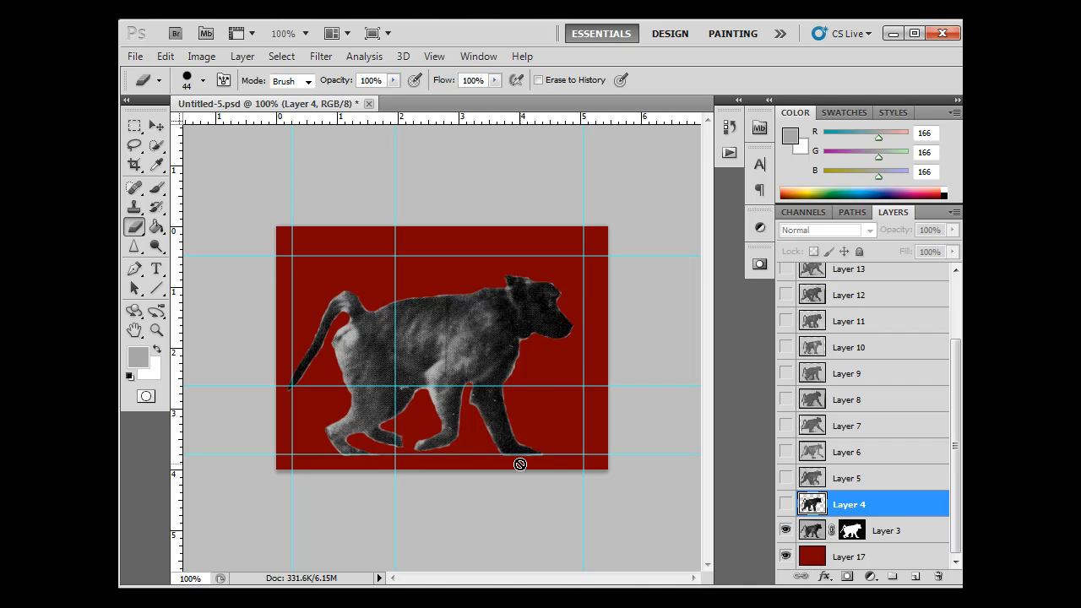
mouse_move(502, 417)
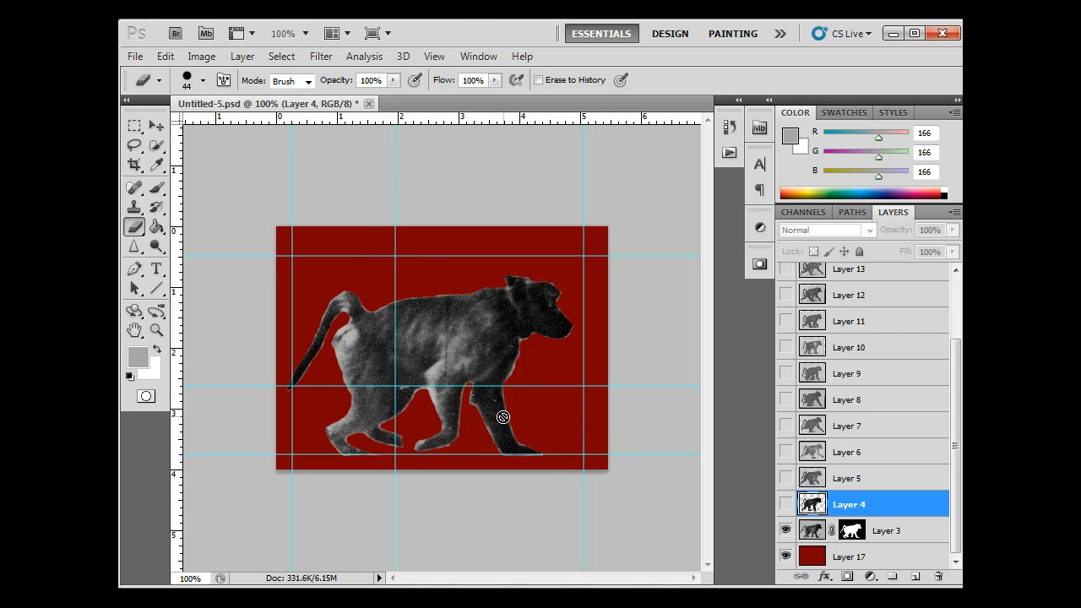
- Hide the Layer 3 baboon and show the Layer 4 cutout over the red backdrop
left_click(785, 504)
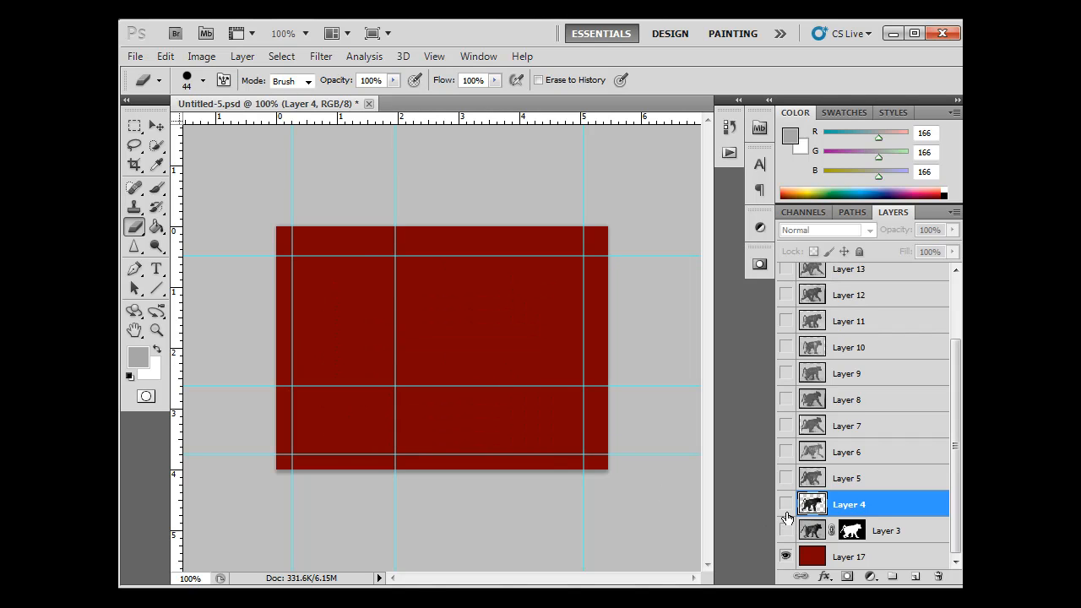
left_click(785, 504)
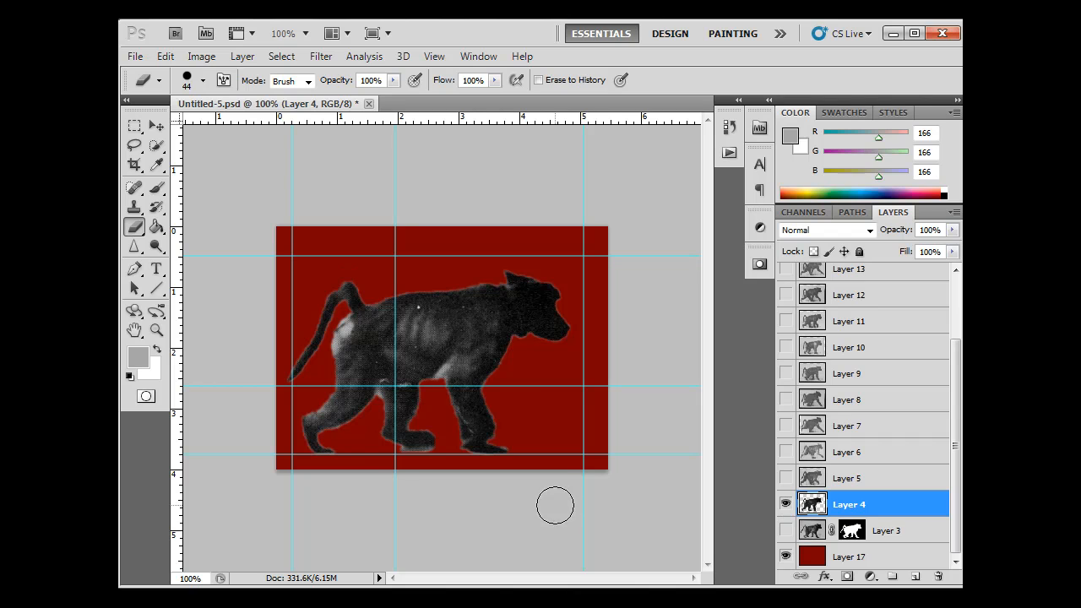
mouse_move(524, 430)
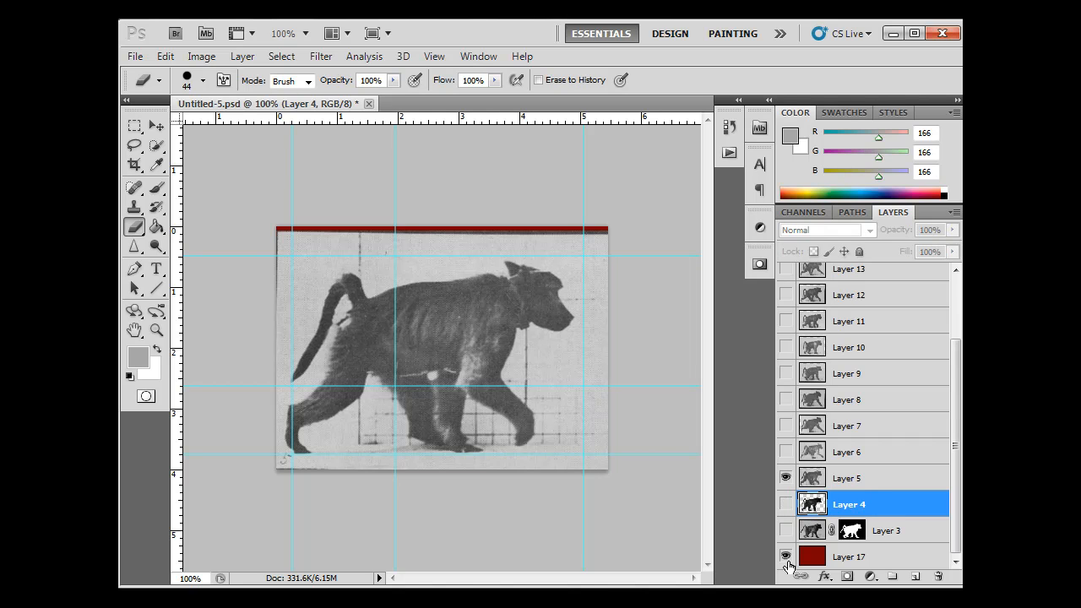
- Hide the red backdrop, select Layer 5, and apply Levels with black input 66
left_click(848, 478)
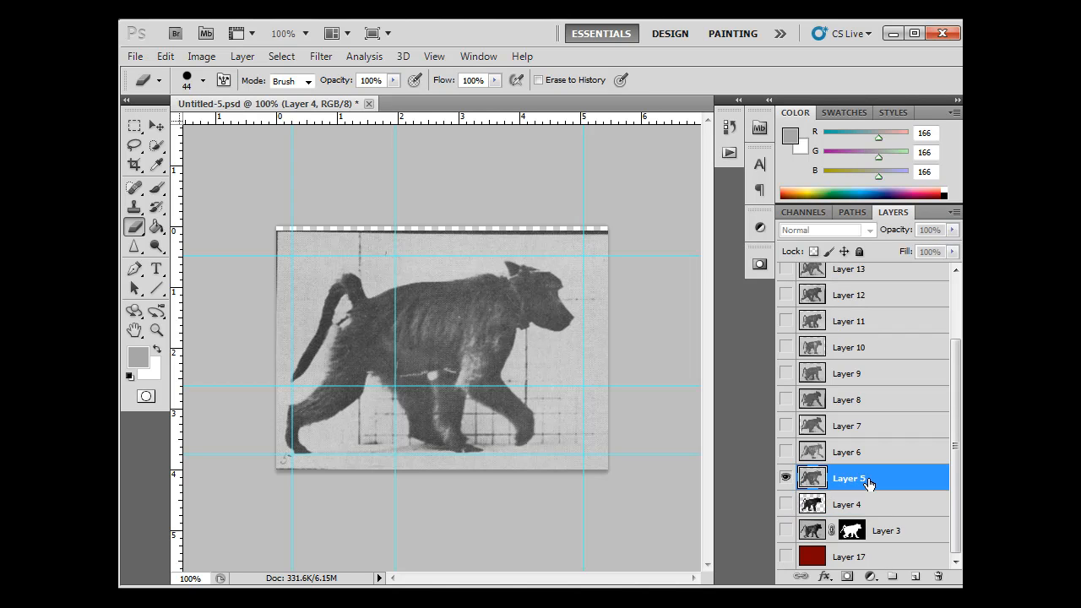
left_click(785, 478)
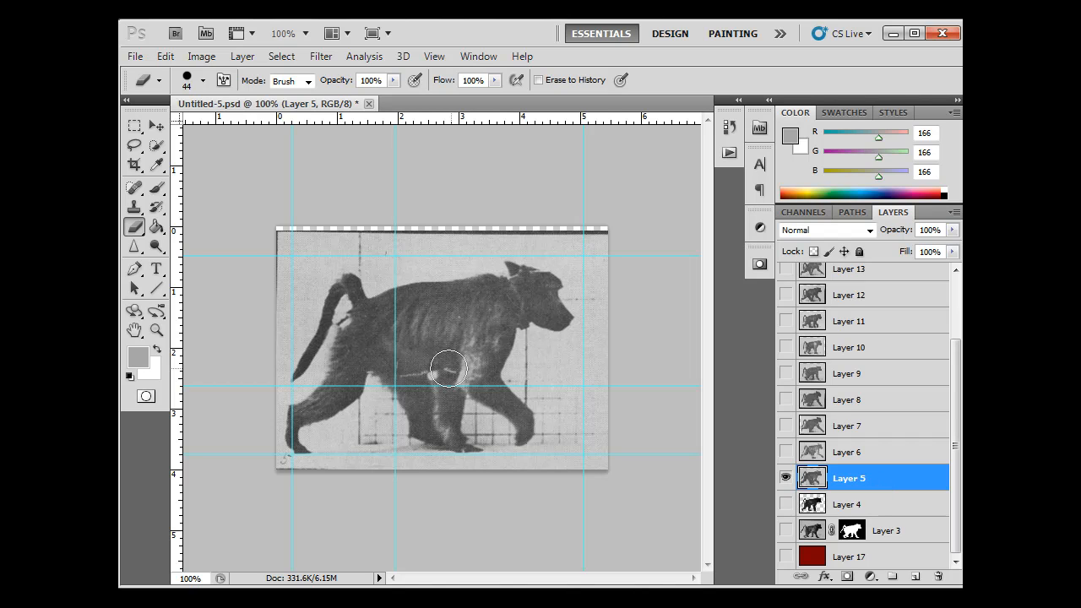
mouse_move(388, 376)
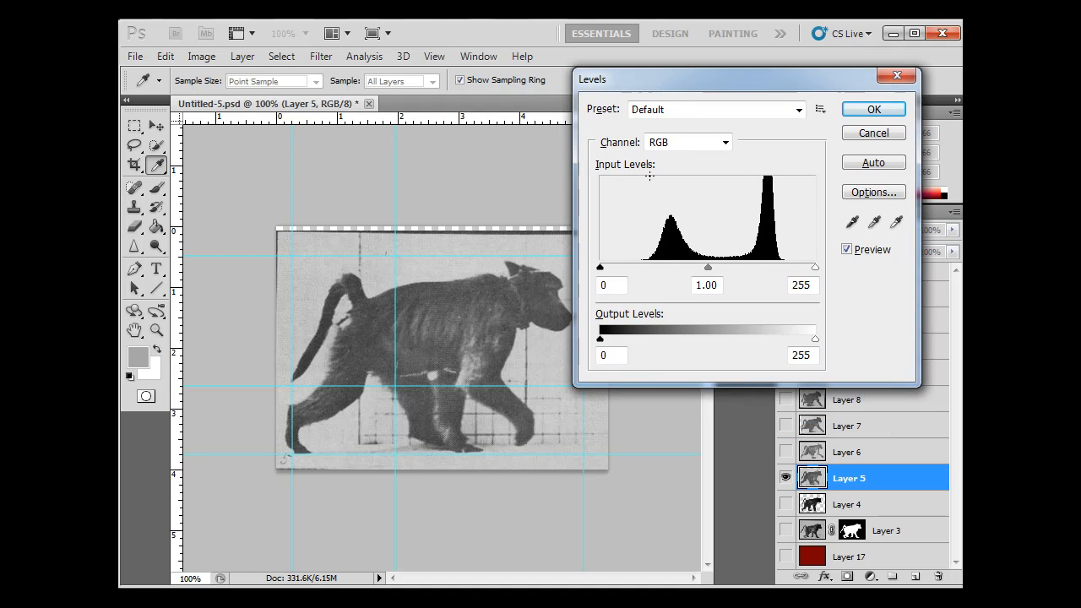
left_click_drag(599, 267, 629, 266)
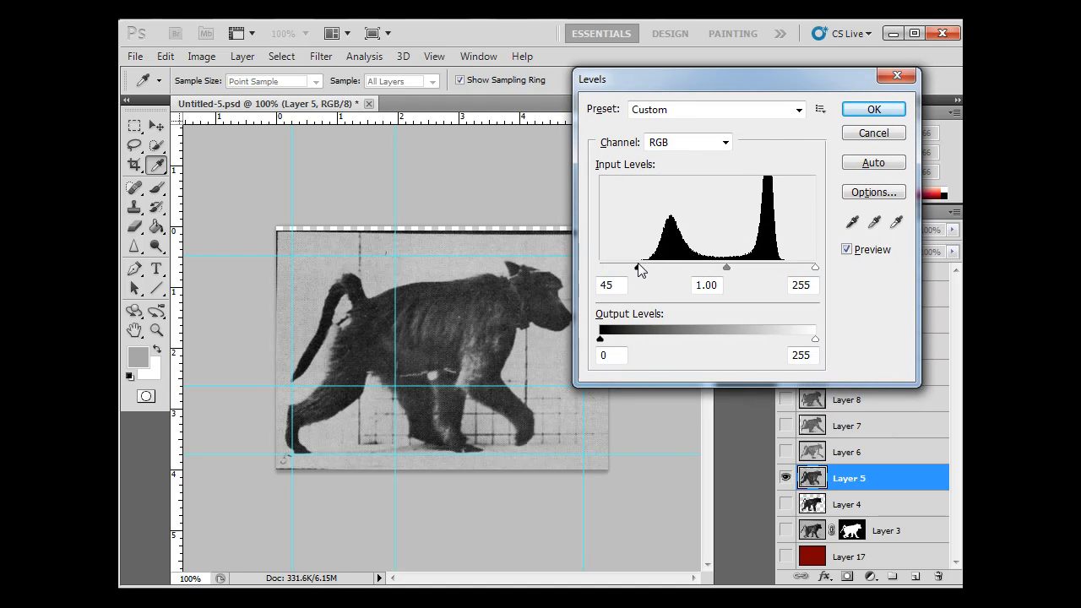
left_click_drag(643, 266, 658, 267)
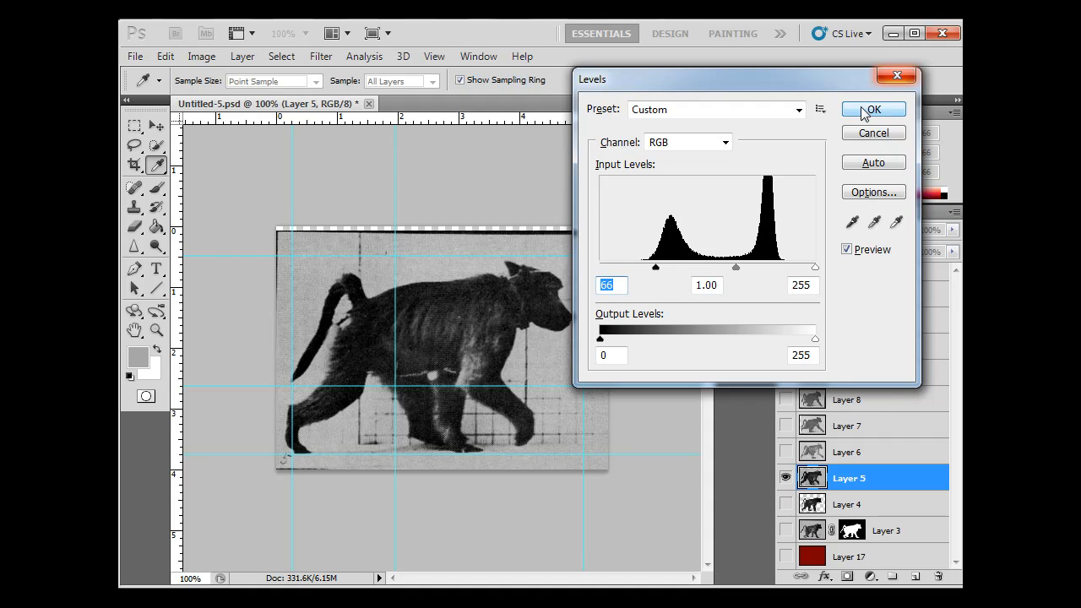
left_click(872, 110)
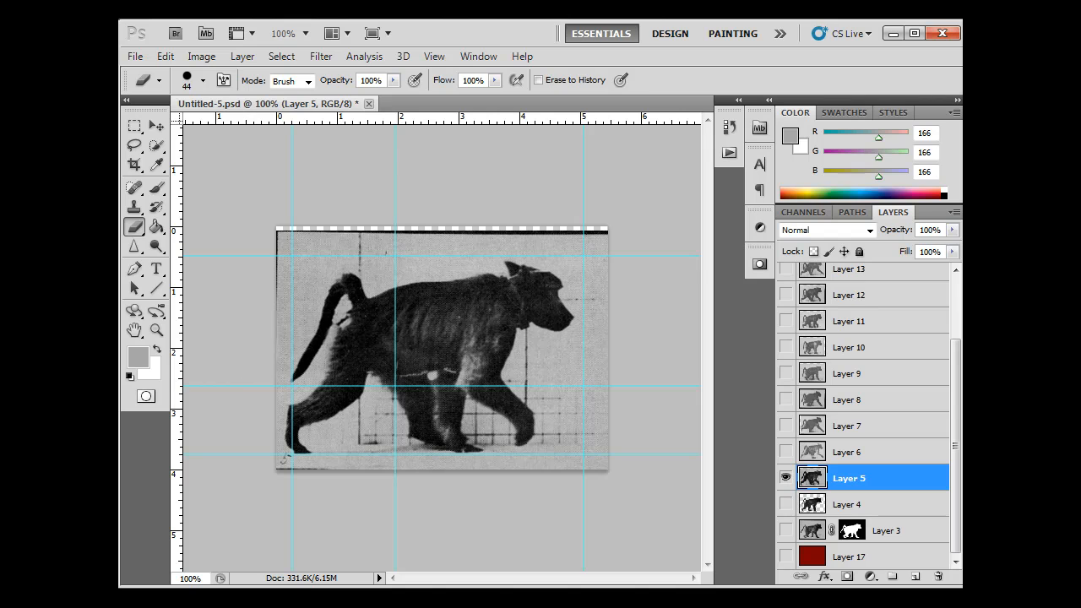
- Brush a Quick Selection over the Layer 5 baboon's body
left_click(134, 144)
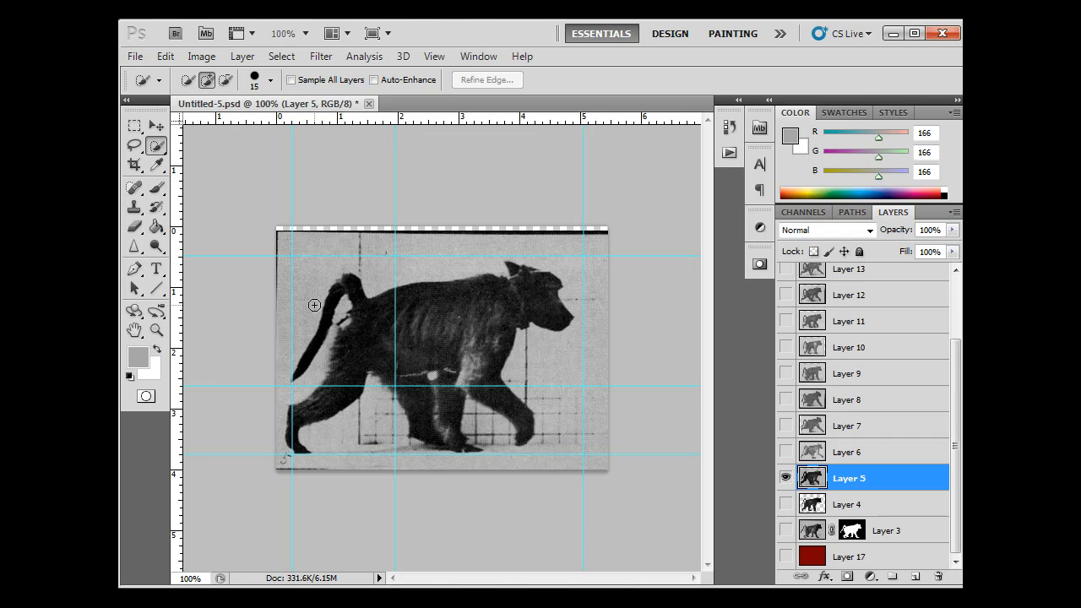
mouse_move(309, 284)
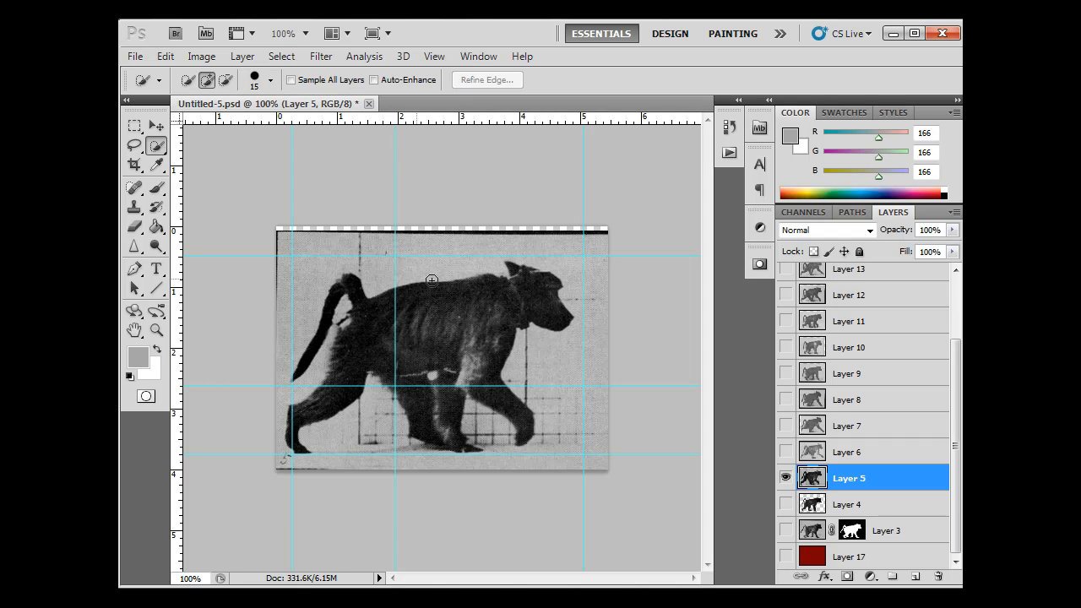
mouse_move(597, 265)
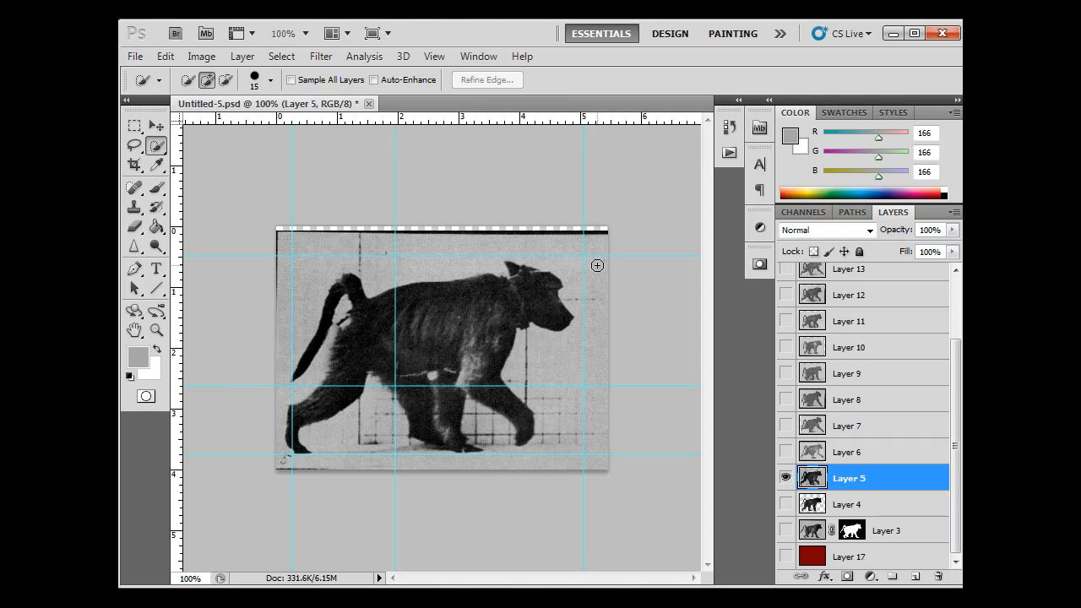
left_click_drag(597, 265, 598, 337)
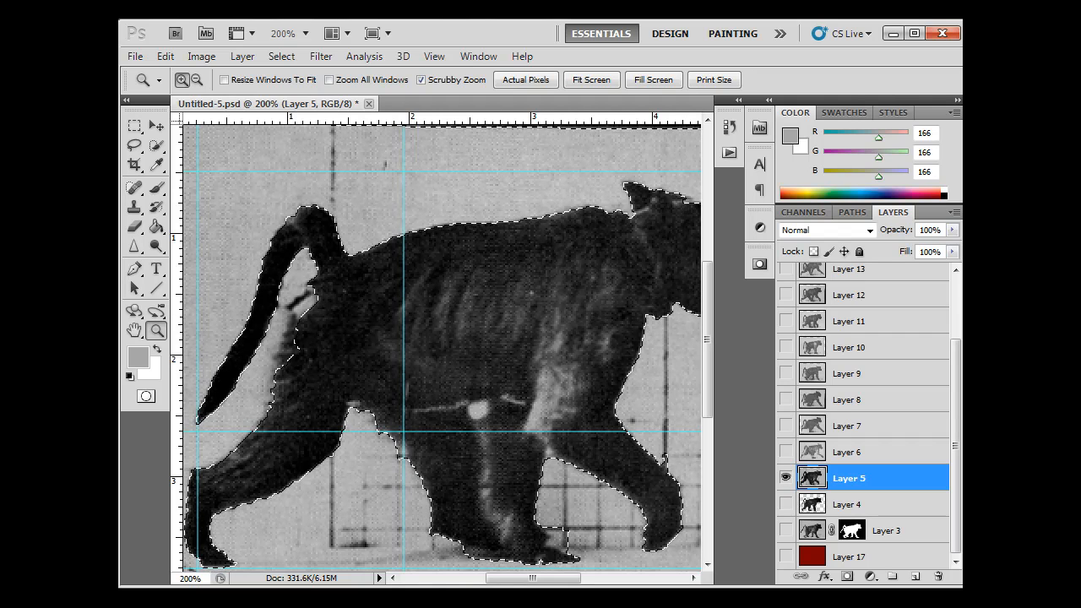
- Zoom in on the baboon's outline with the Zoom Tool
left_click(134, 144)
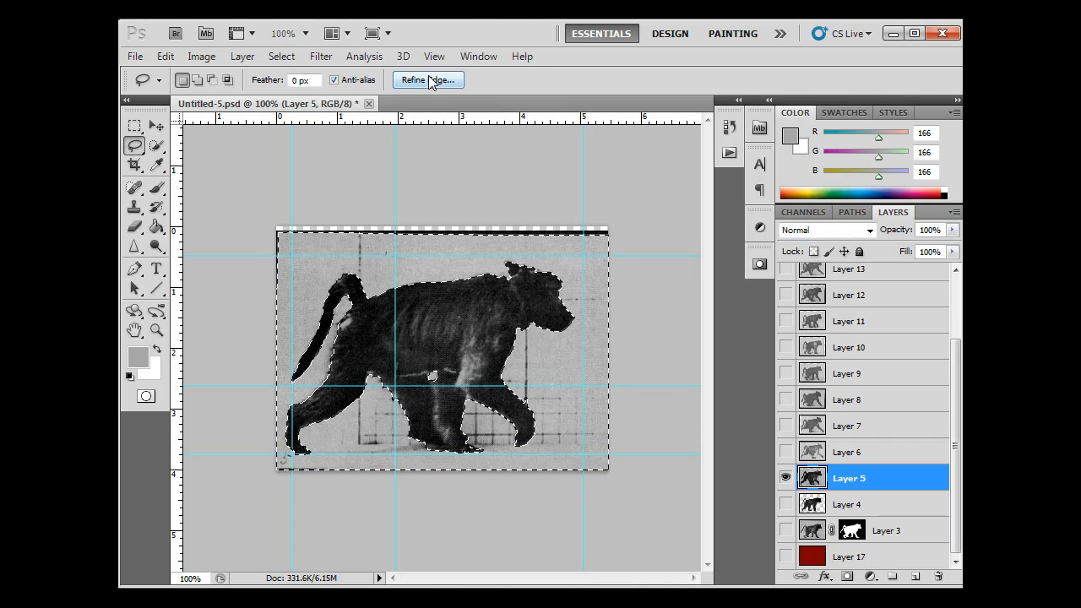
- Refine the baboon selection edge with a 1.0 px feather and confirm it
left_click(427, 79)
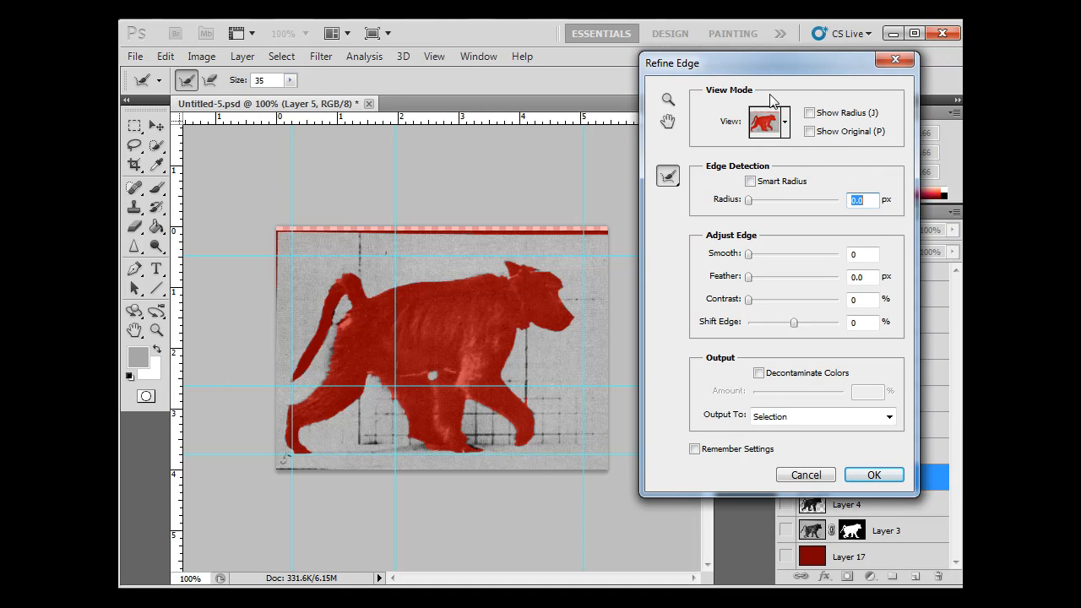
left_click(767, 120)
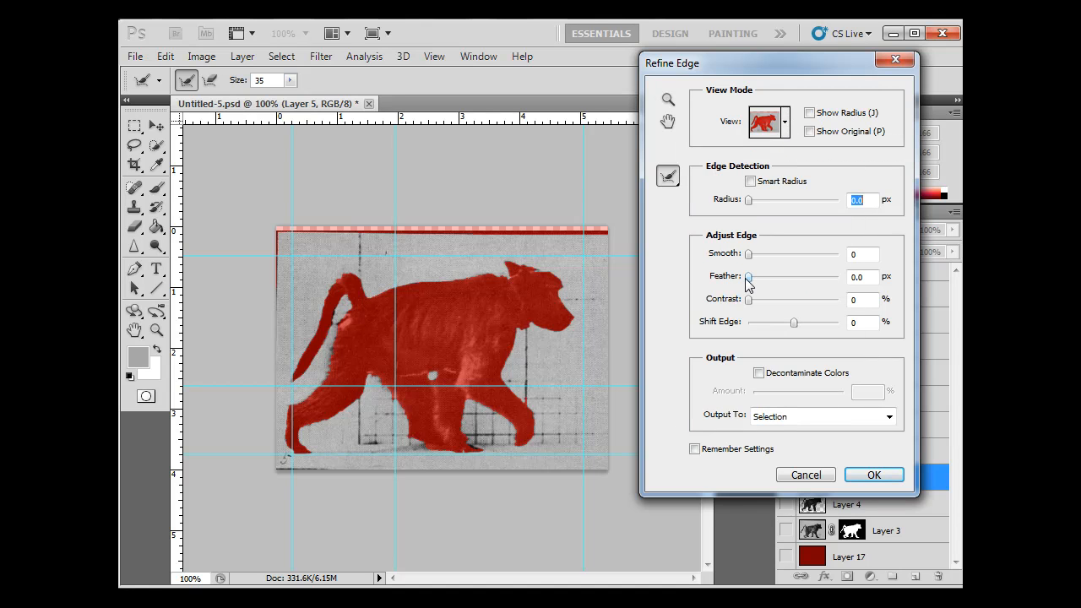
left_click_drag(747, 276, 749, 276)
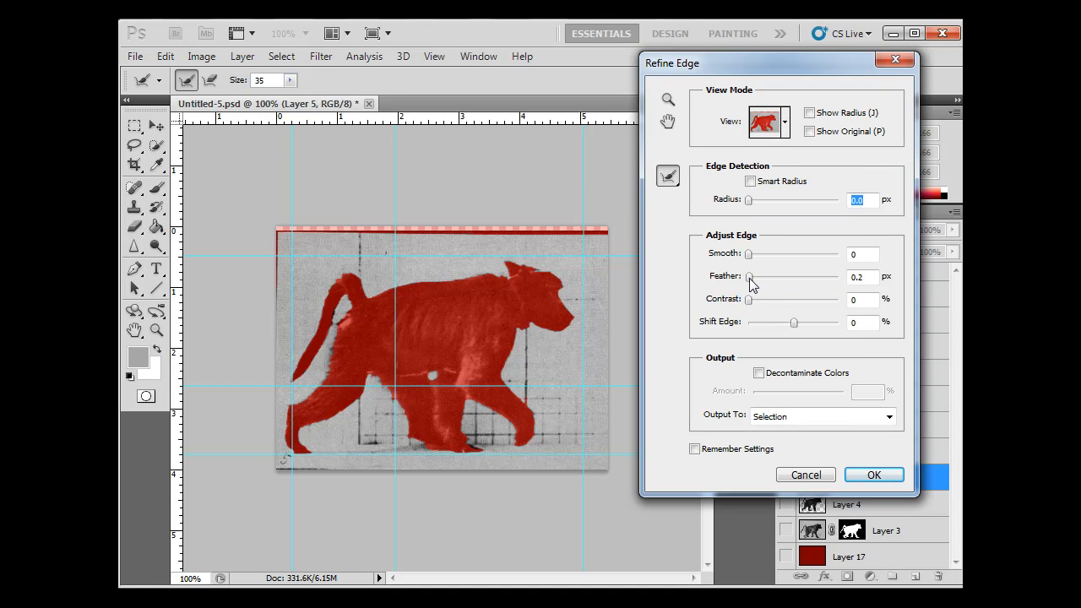
left_click_drag(749, 276, 755, 276)
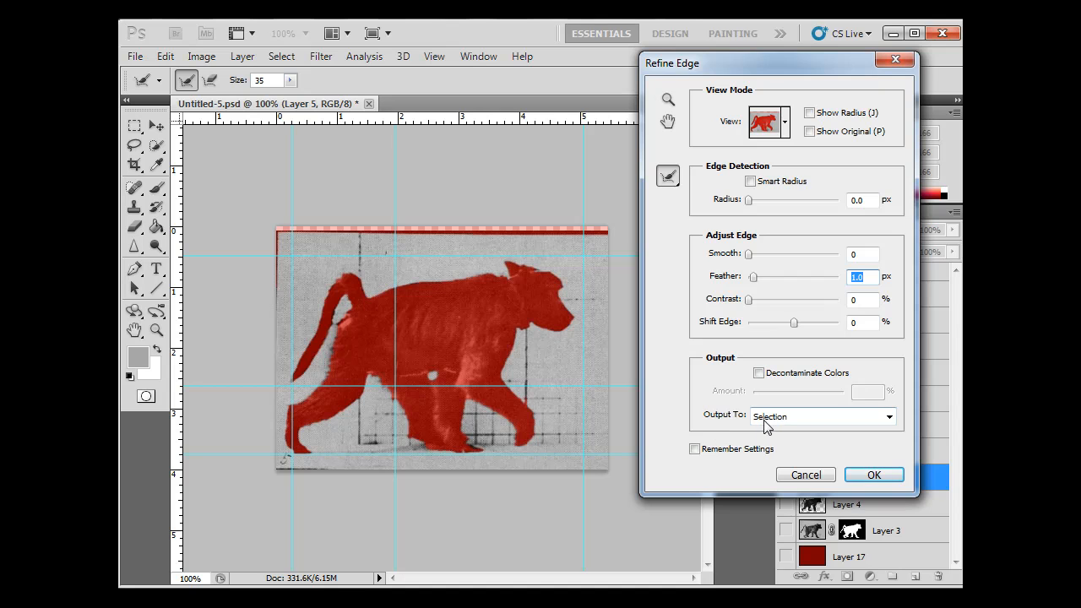
left_click(874, 474)
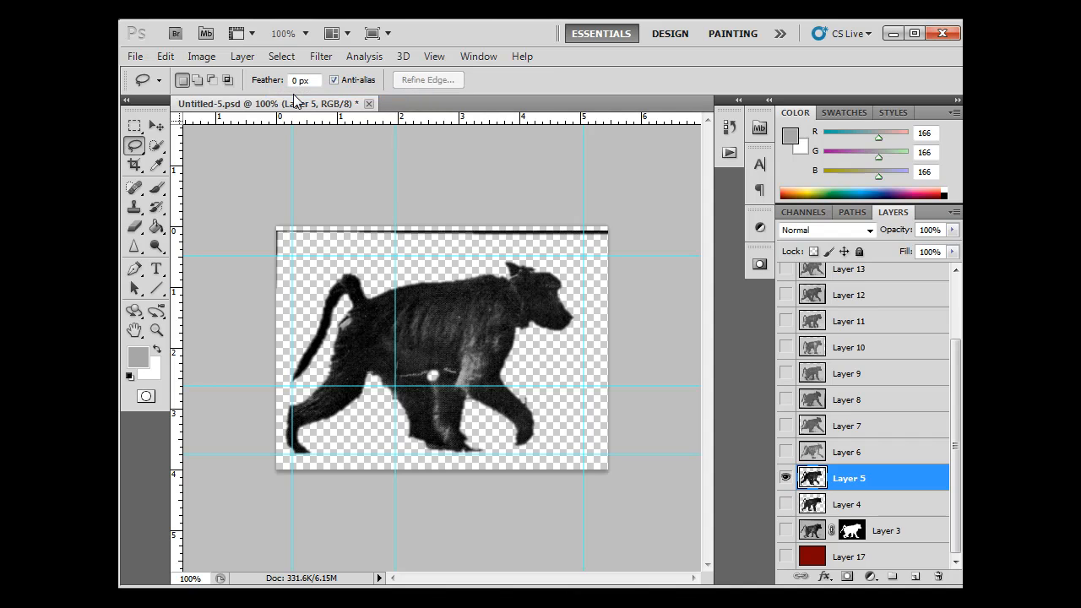
- Erase the stray black line along the top of the canvas
left_click(134, 227)
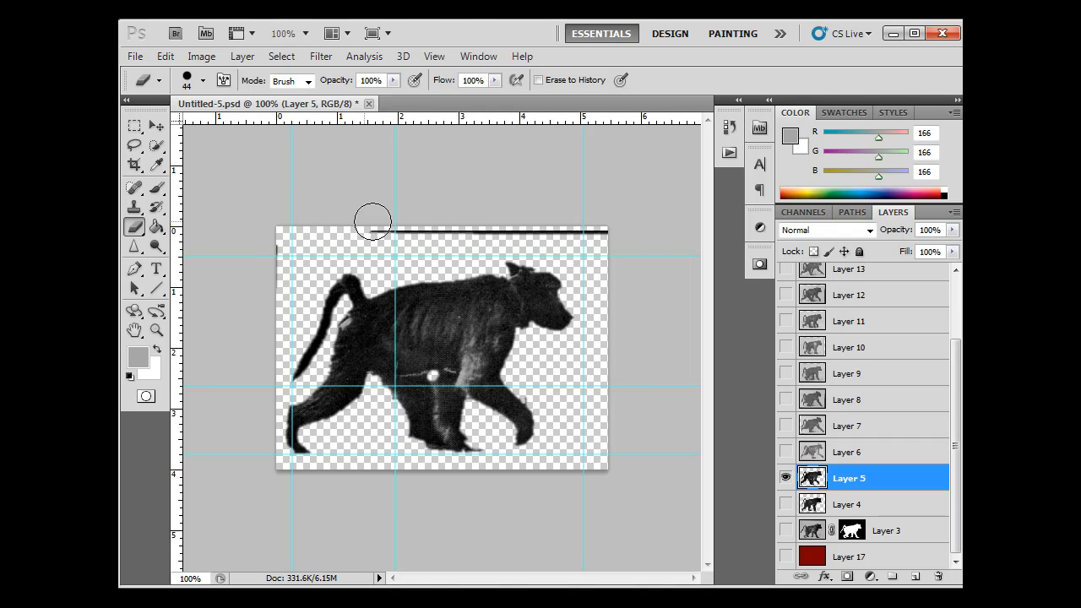
left_click_drag(372, 222, 606, 230)
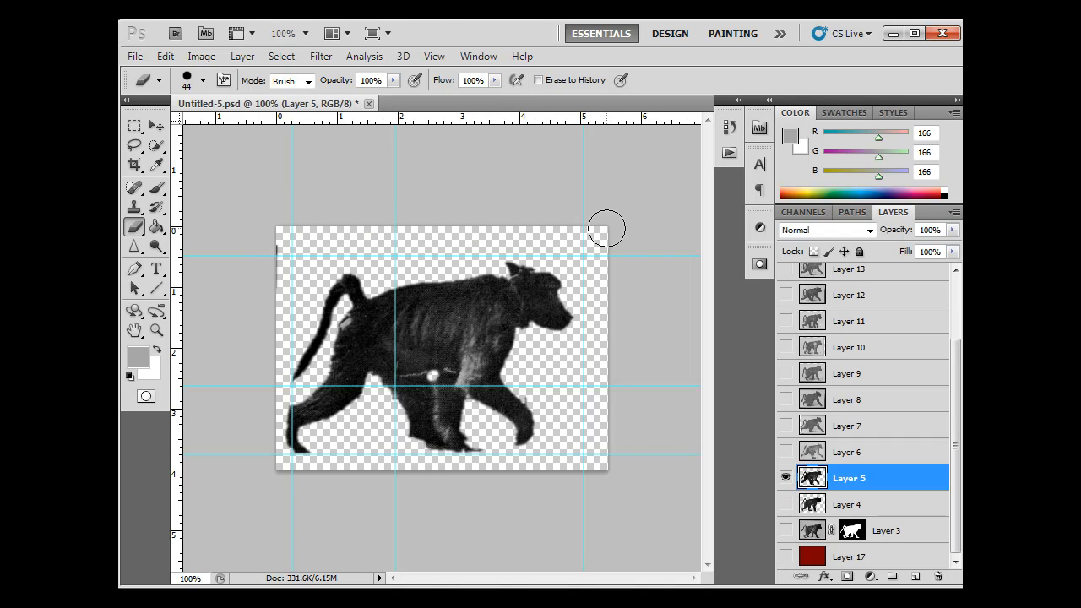
mouse_move(550, 480)
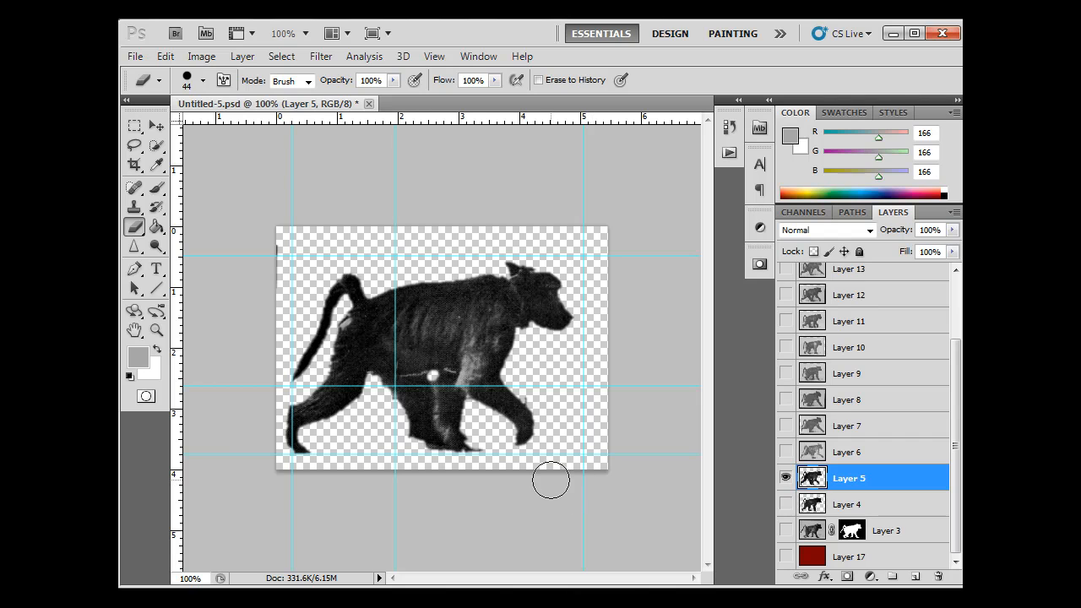
mouse_move(264, 479)
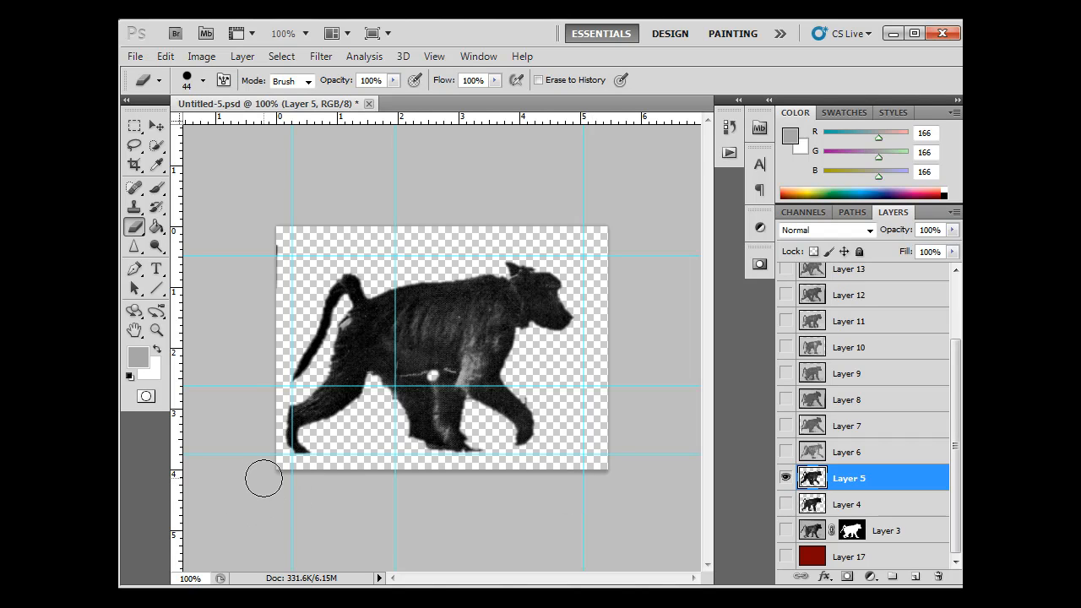
mouse_move(266, 350)
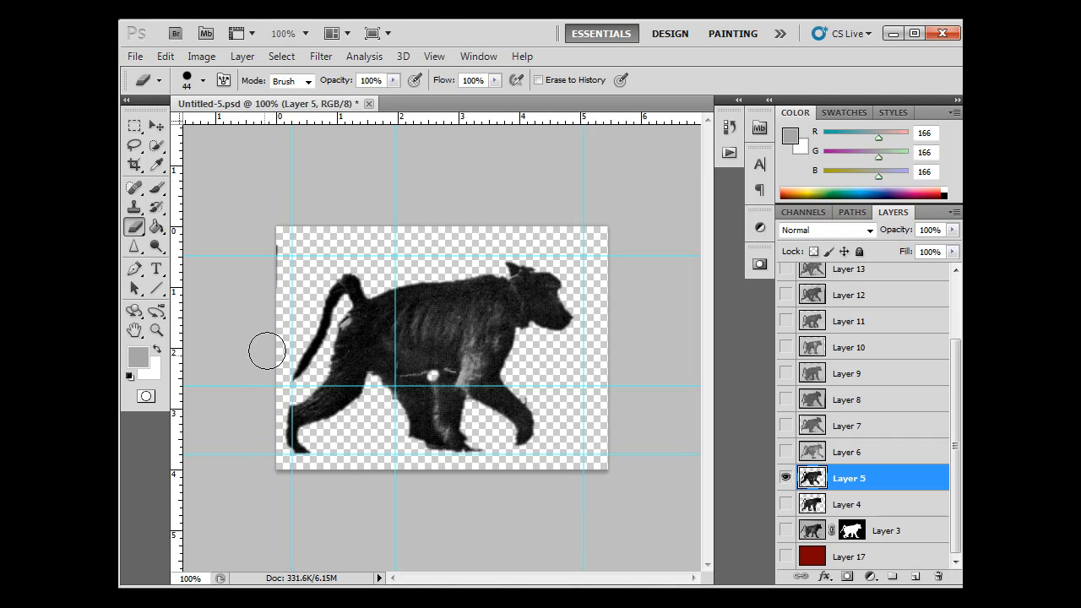
mouse_move(259, 251)
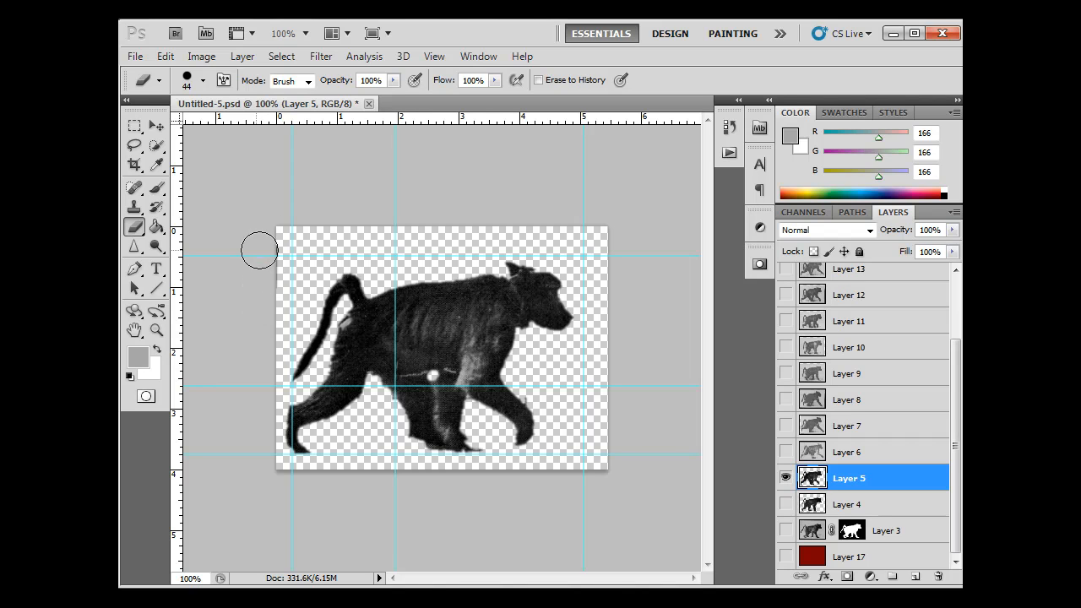
mouse_move(283, 262)
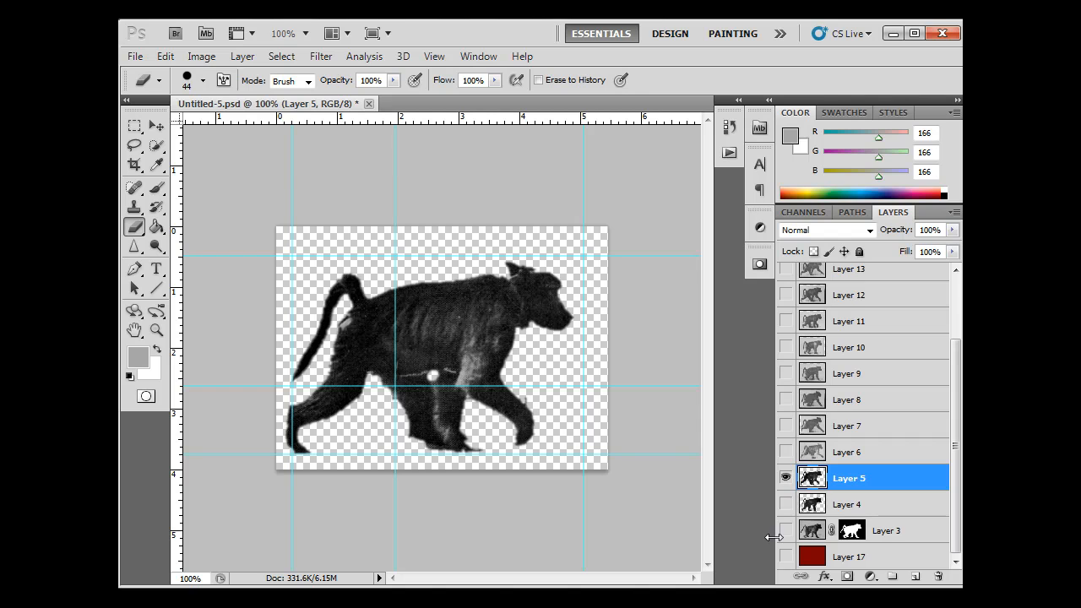
left_click(785, 500)
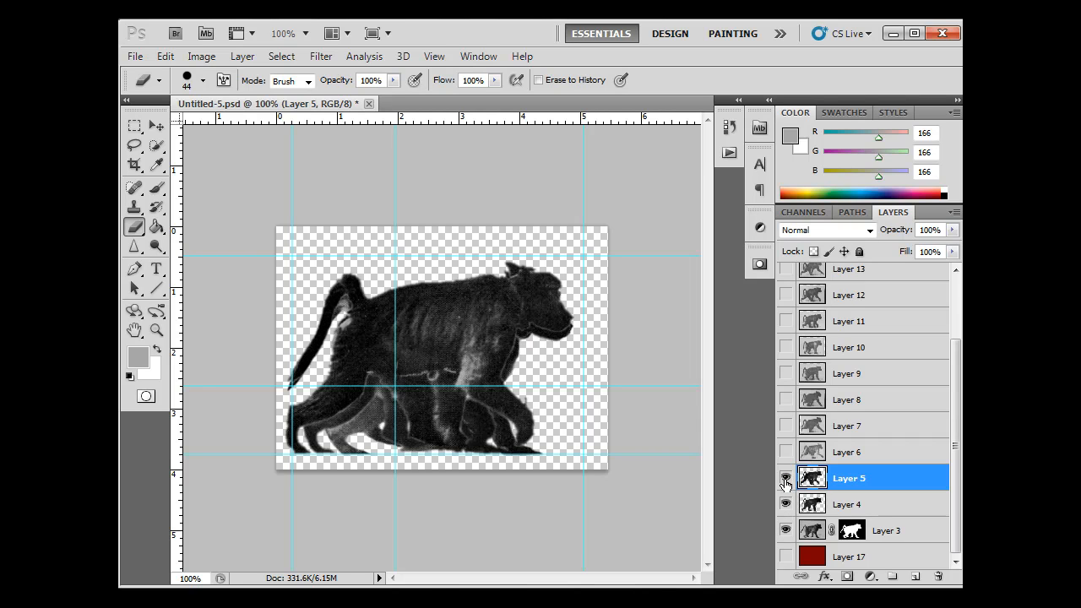
left_click(785, 477)
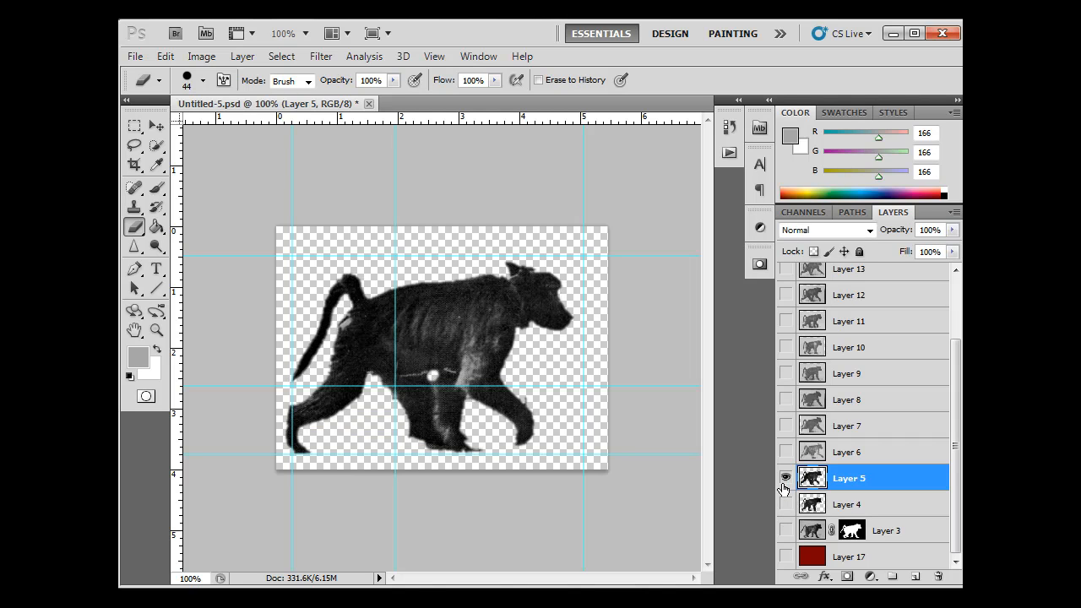
left_click(785, 451)
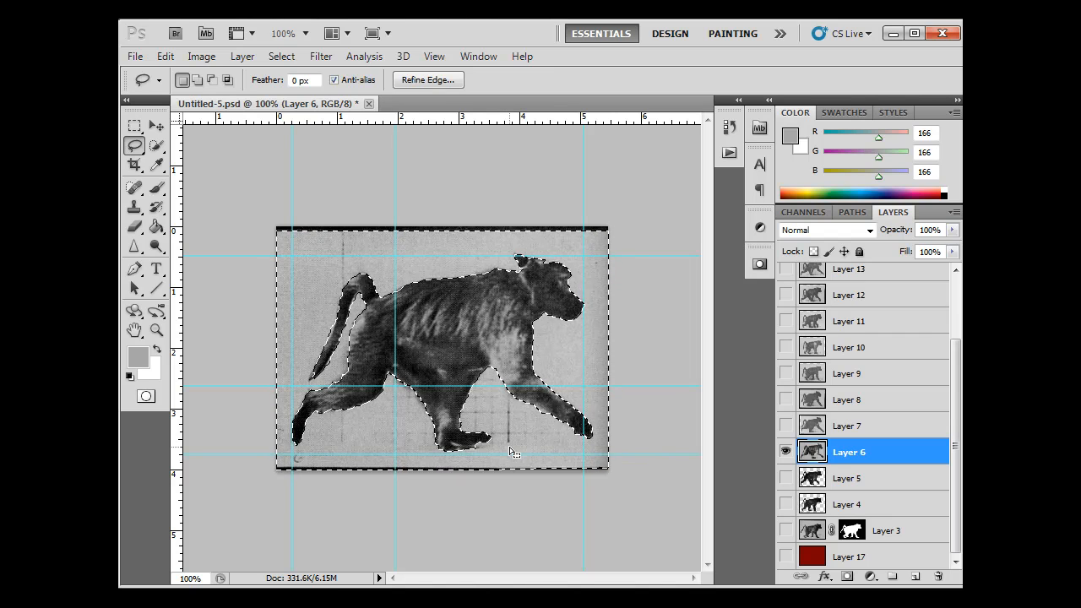
- Open Refine Edge for the Layer 6 baboon selection
left_click(427, 79)
type("1")
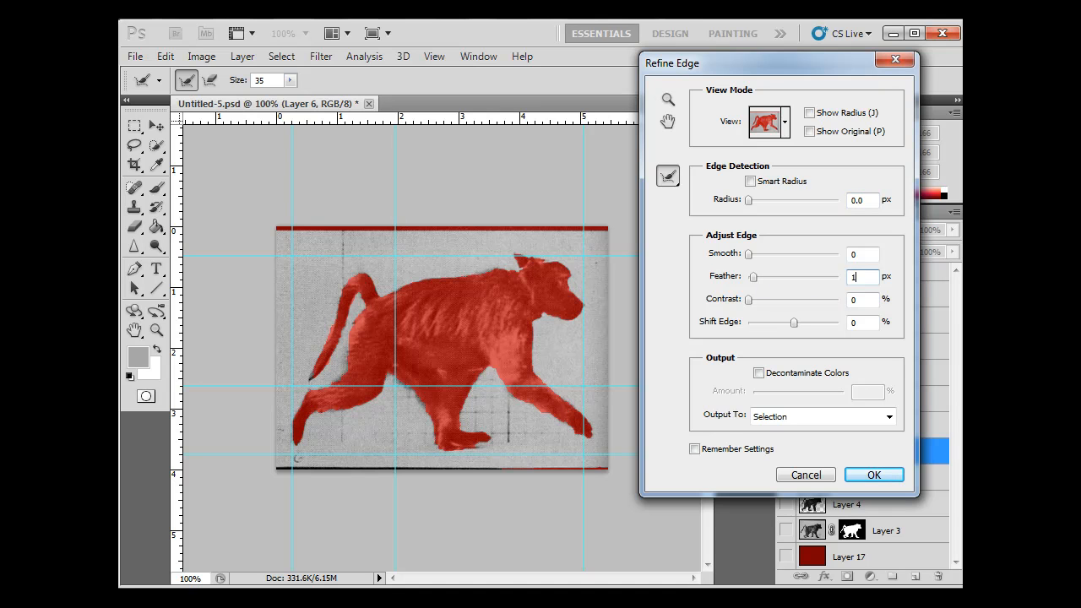
- Confirm the 1 px refined selection, erase stray edge marks, and select Layer 7
left_click(874, 474)
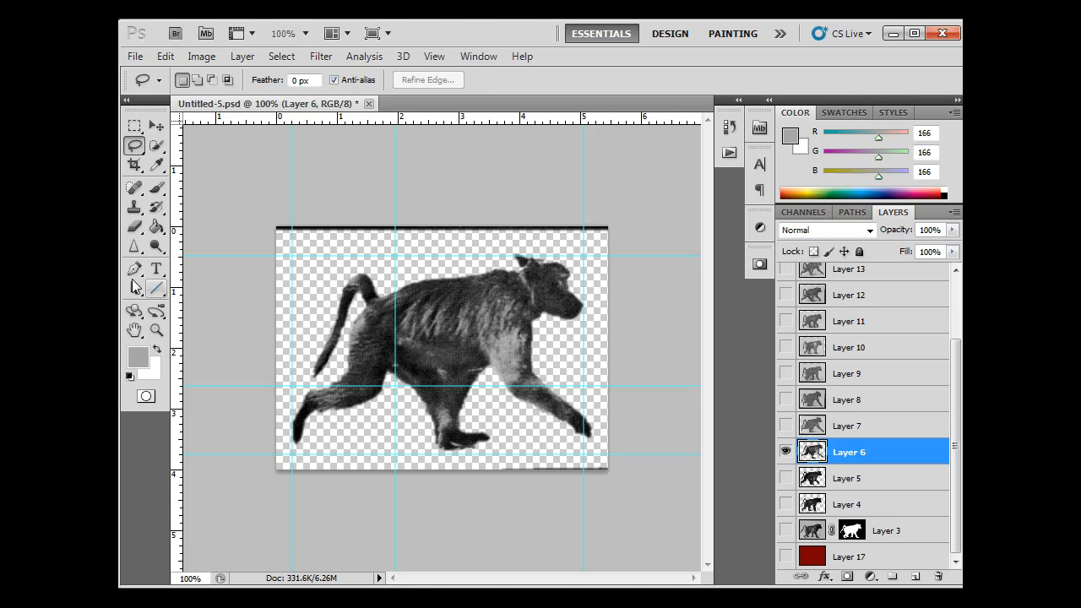
left_click(135, 226)
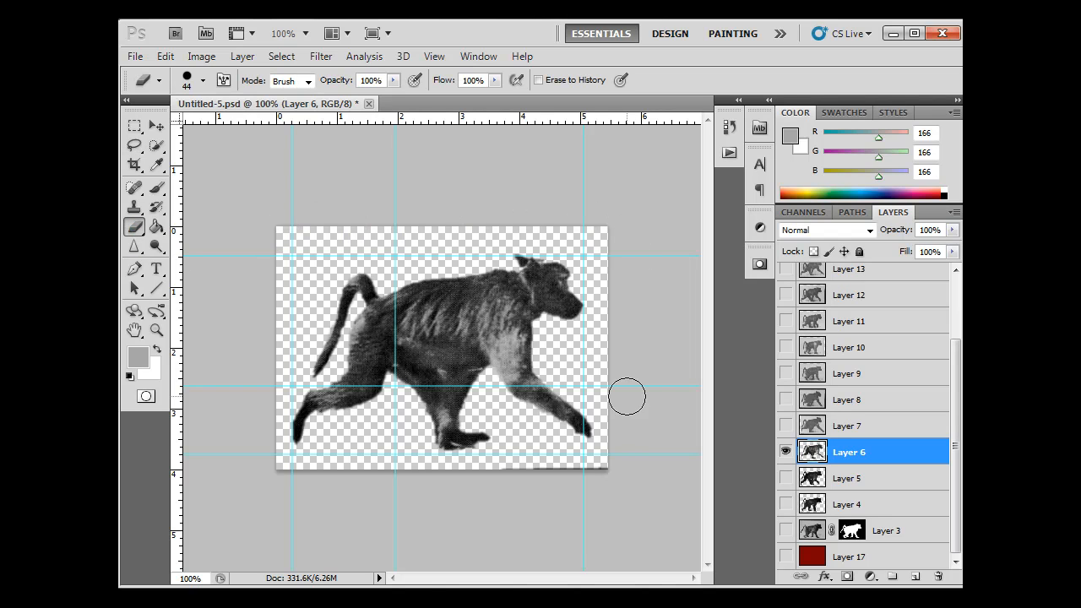
mouse_move(446, 485)
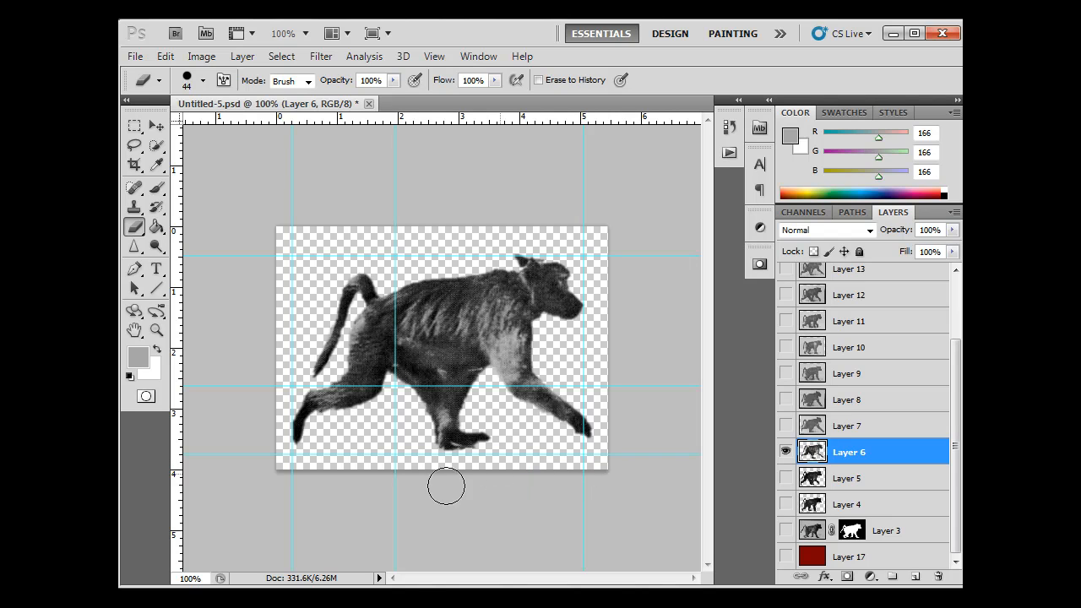
mouse_move(273, 224)
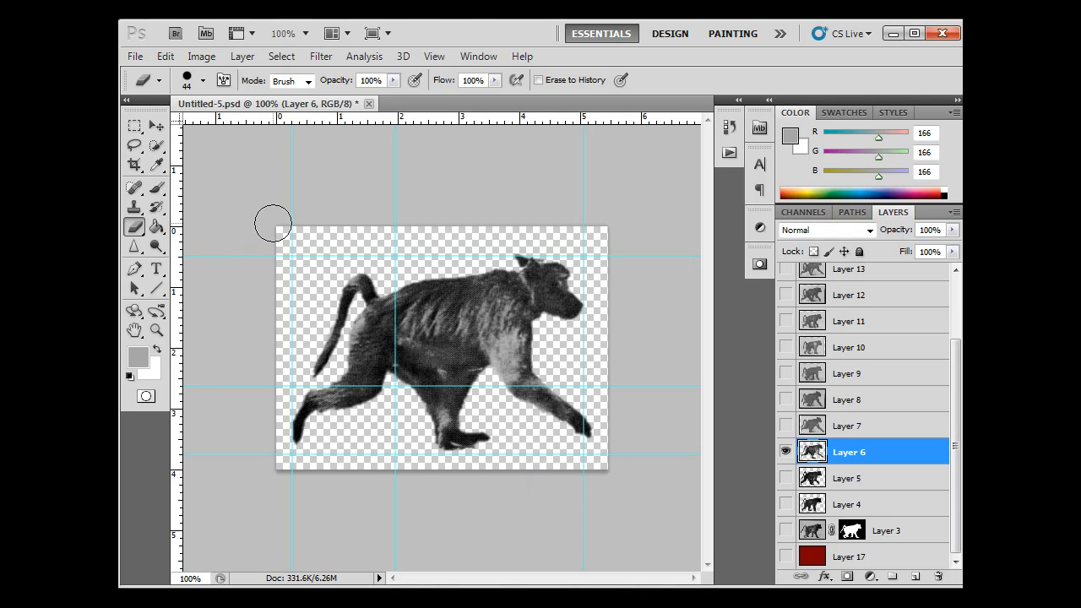
mouse_move(610, 216)
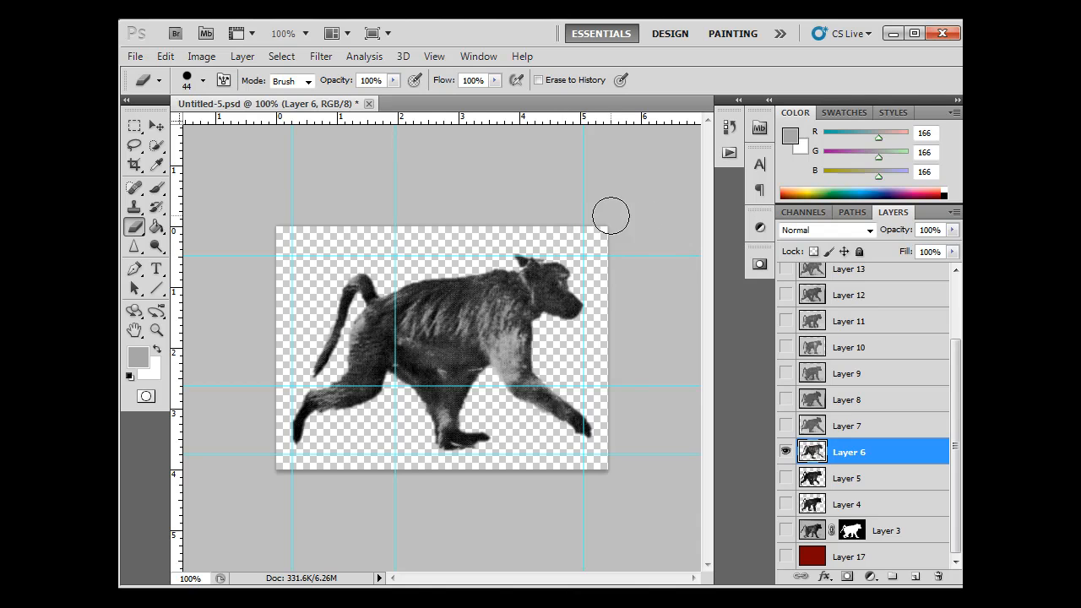
mouse_move(625, 432)
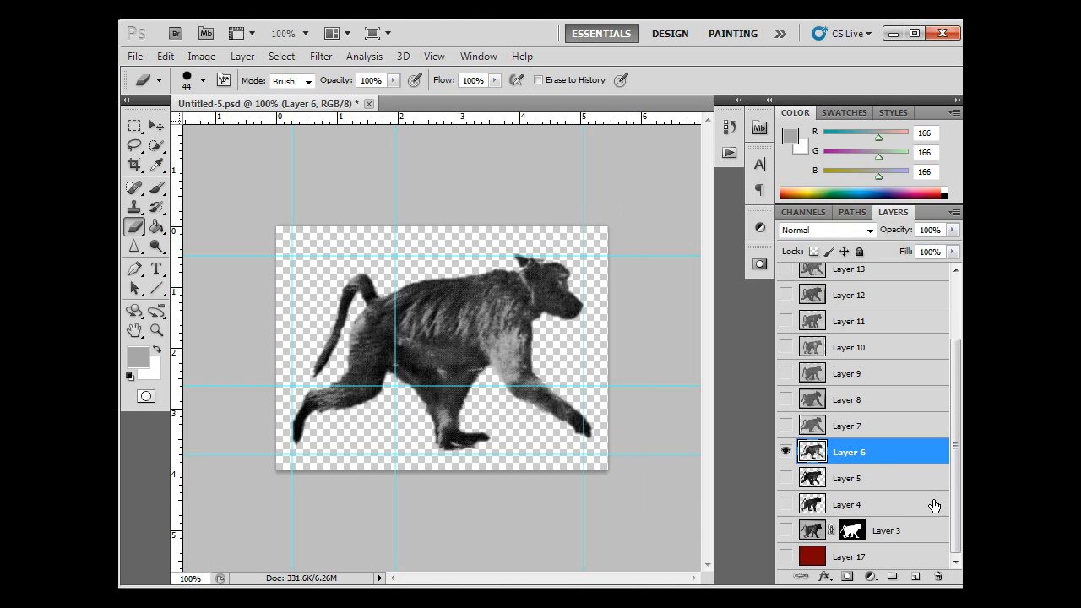
mouse_move(887, 433)
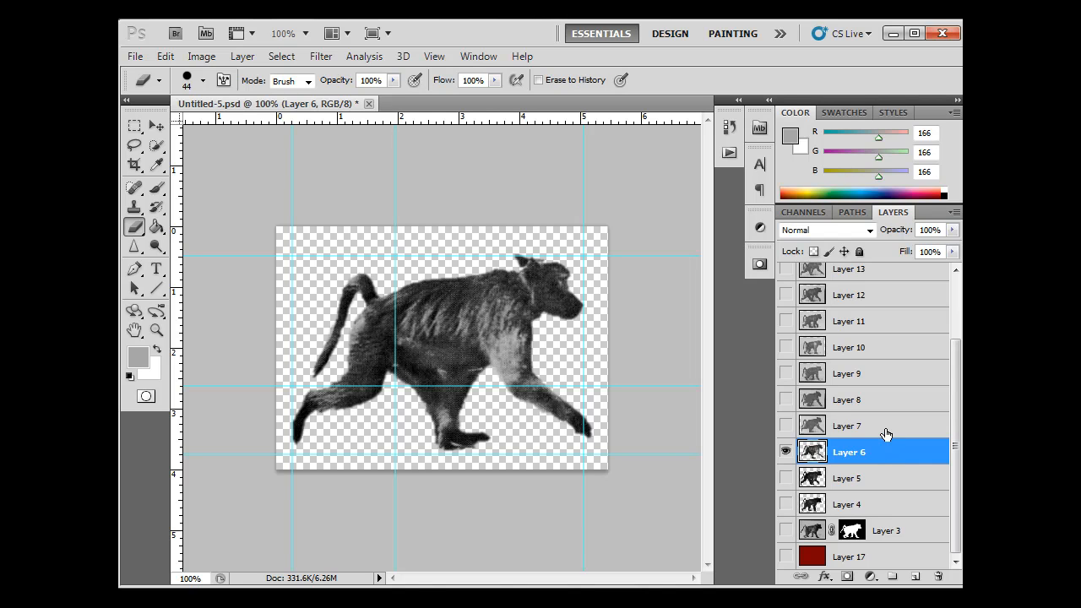
left_click(786, 424)
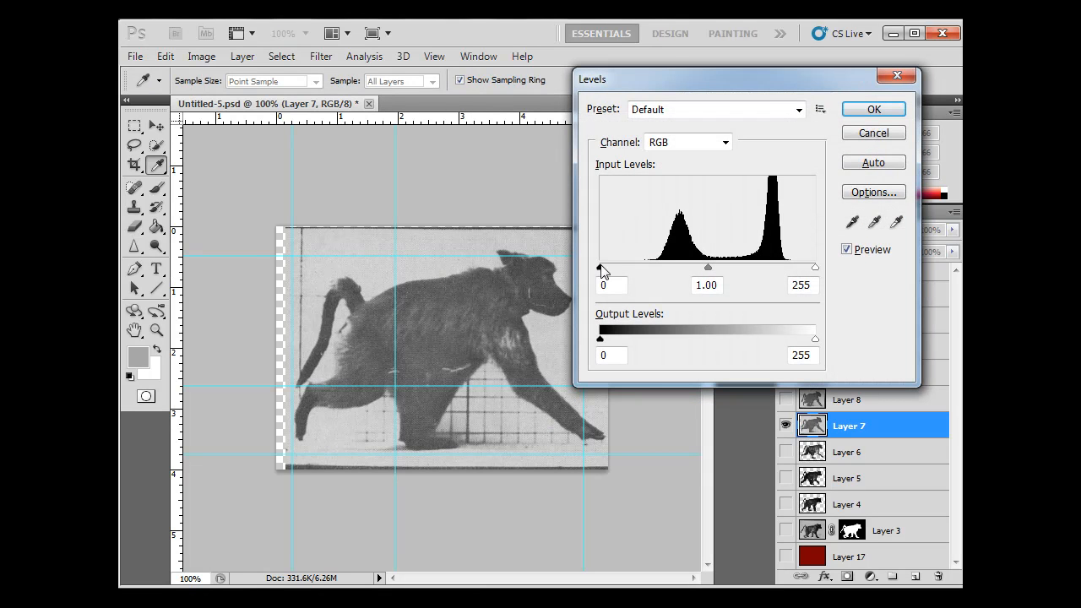
- Darken Layer 7's shadows with Levels black input 75
left_click_drag(600, 267, 661, 266)
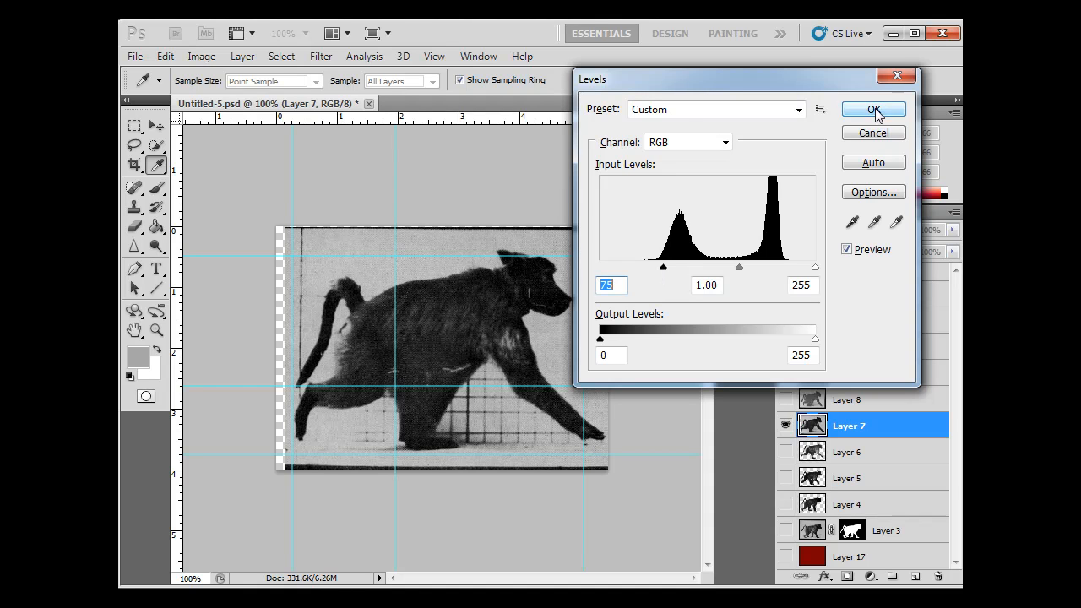
left_click(873, 109)
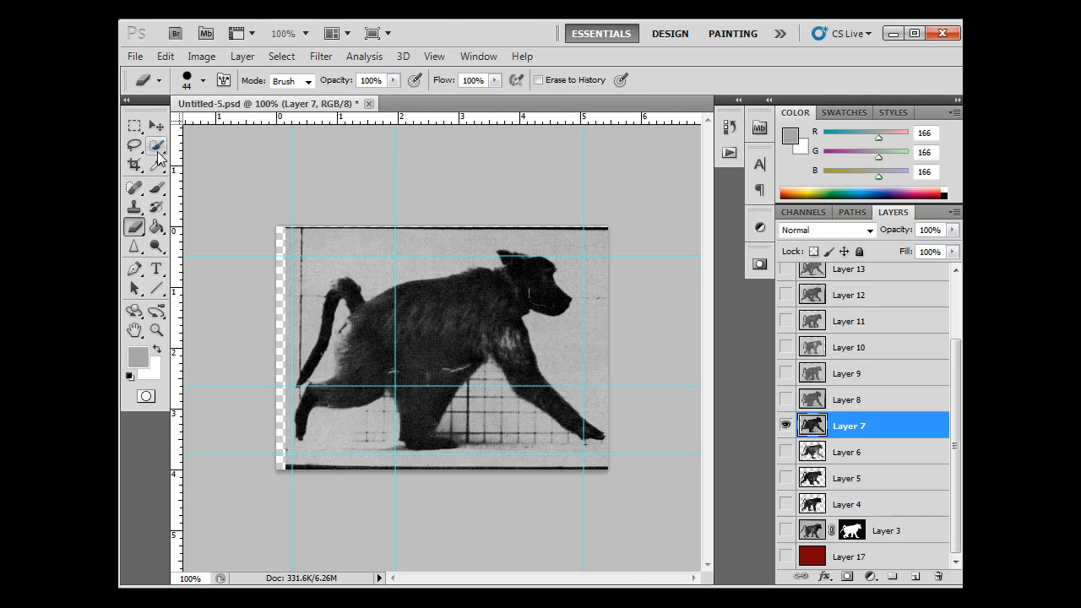
left_click(156, 145)
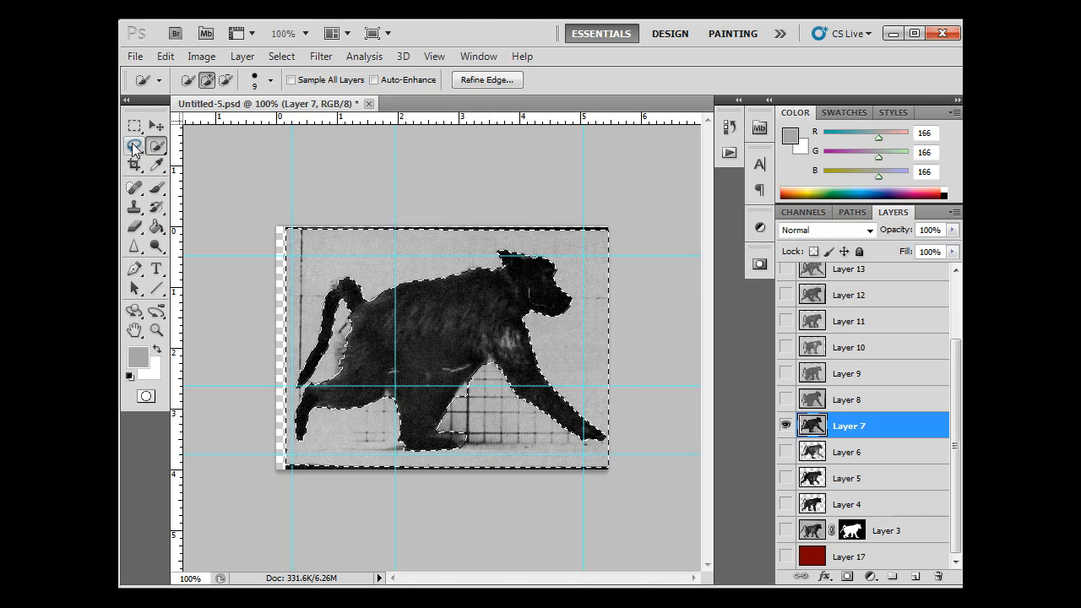
- Switch to the Lasso tool to refine the Layer 7 baboon selection
left_click(134, 145)
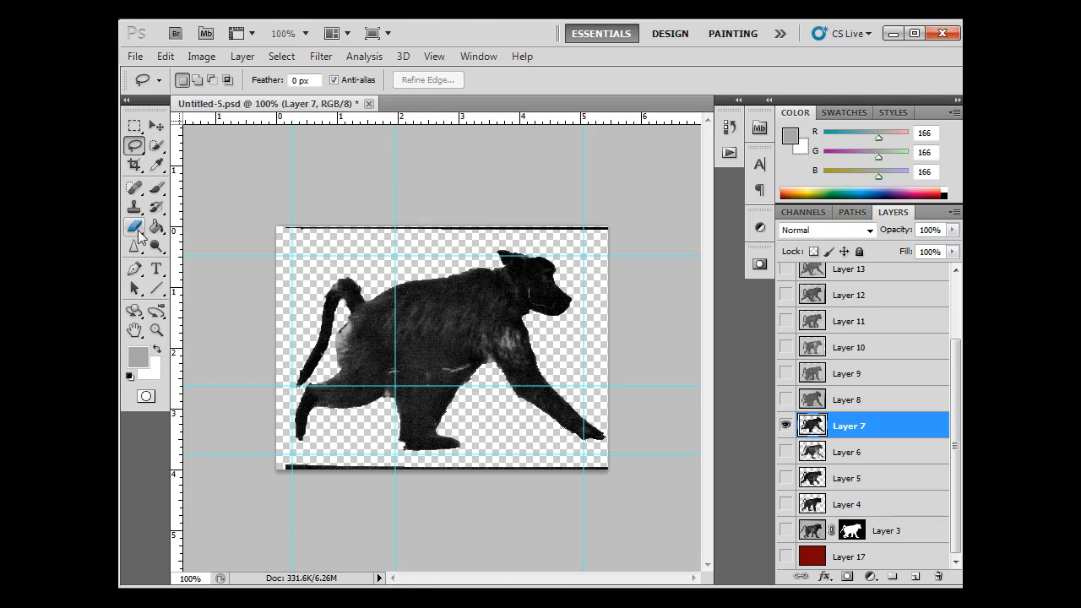
- Use the Eraser tool to wipe out the dark border strips around the Layer 7 baboon
left_click(134, 227)
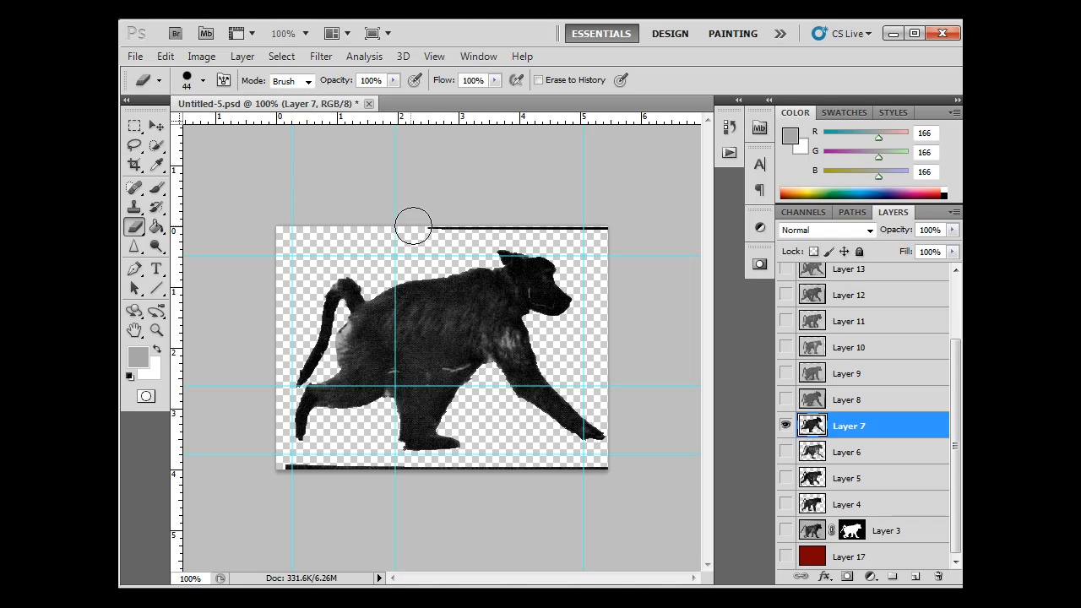
mouse_move(631, 370)
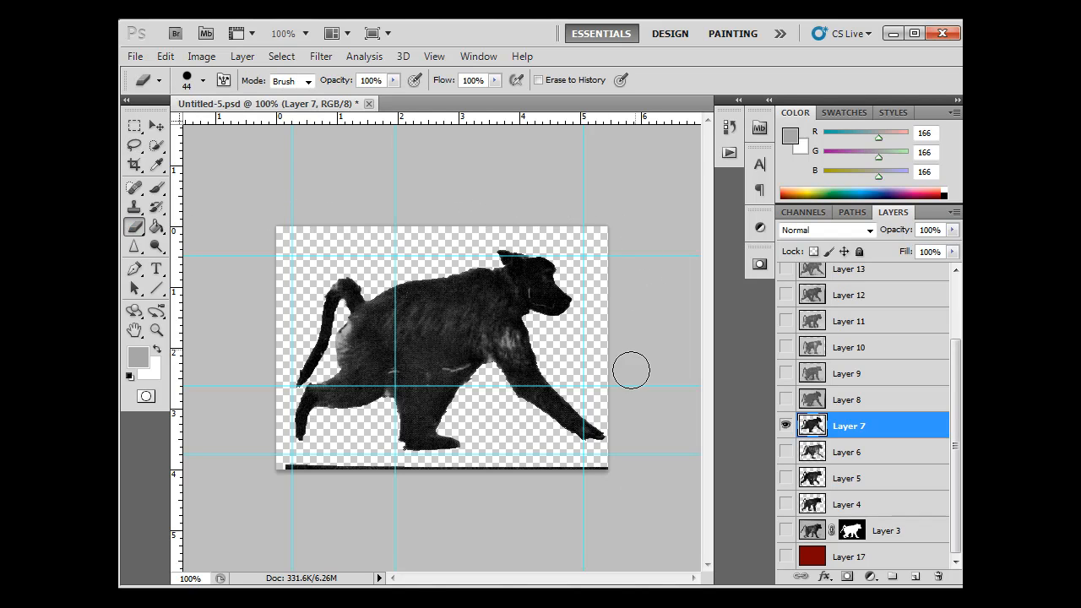
left_click_drag(631, 370, 416, 486)
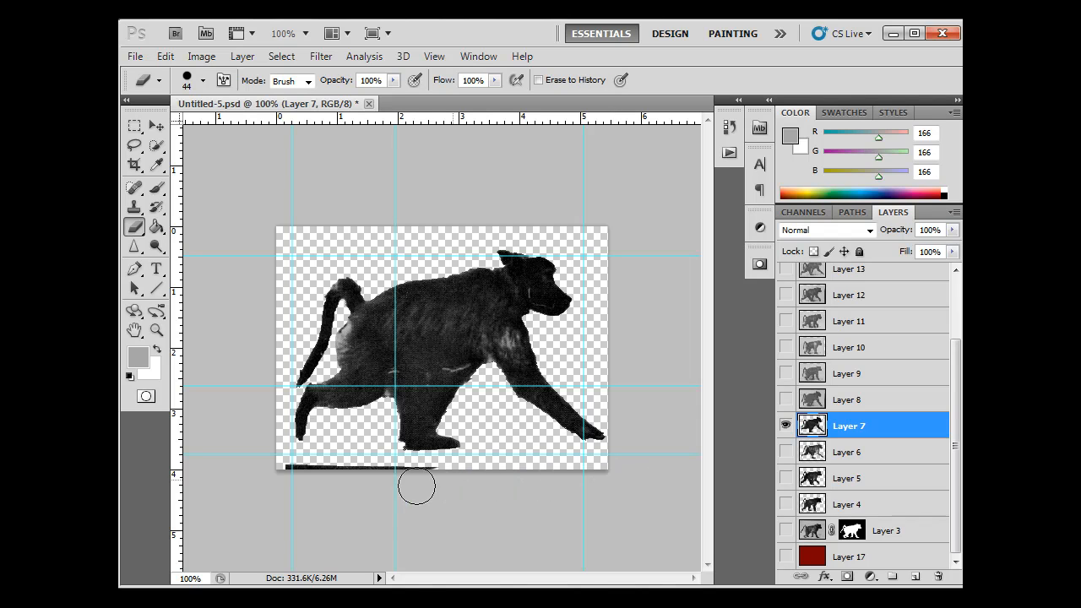
left_click_drag(416, 486, 429, 474)
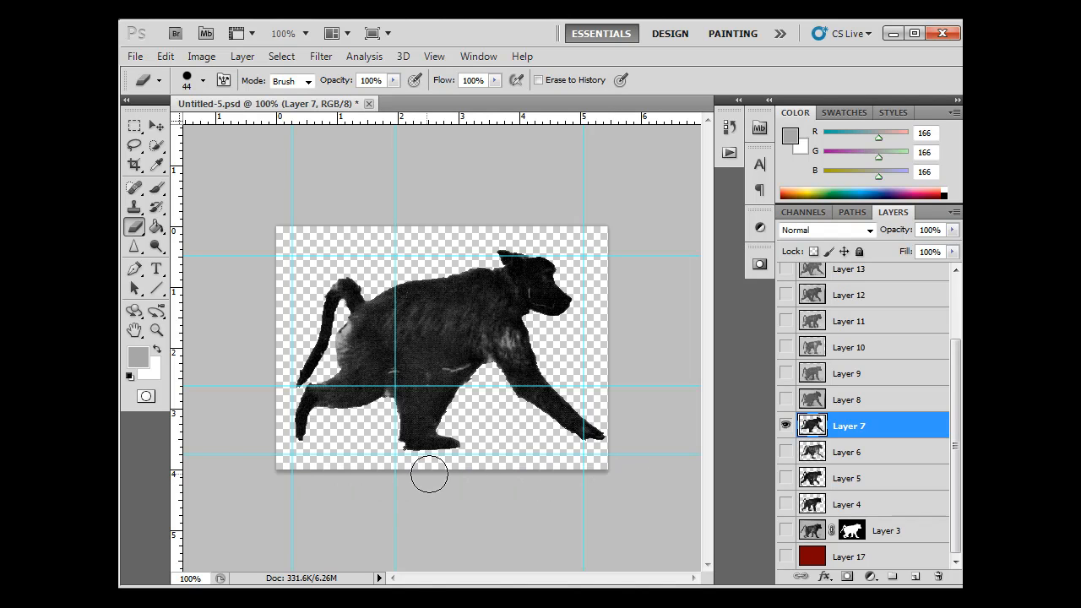
mouse_move(263, 326)
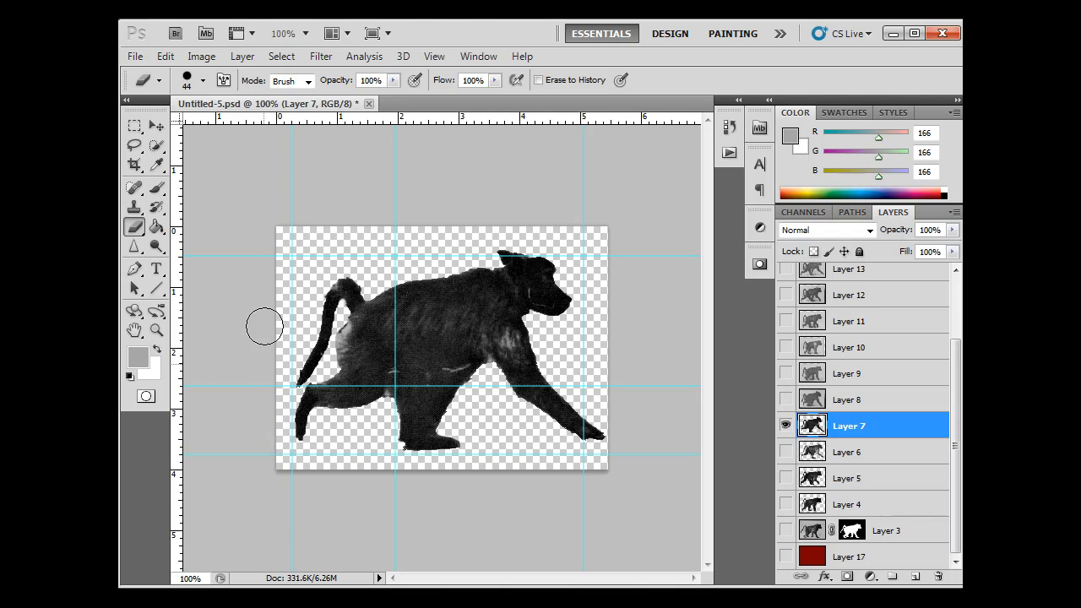
mouse_move(622, 325)
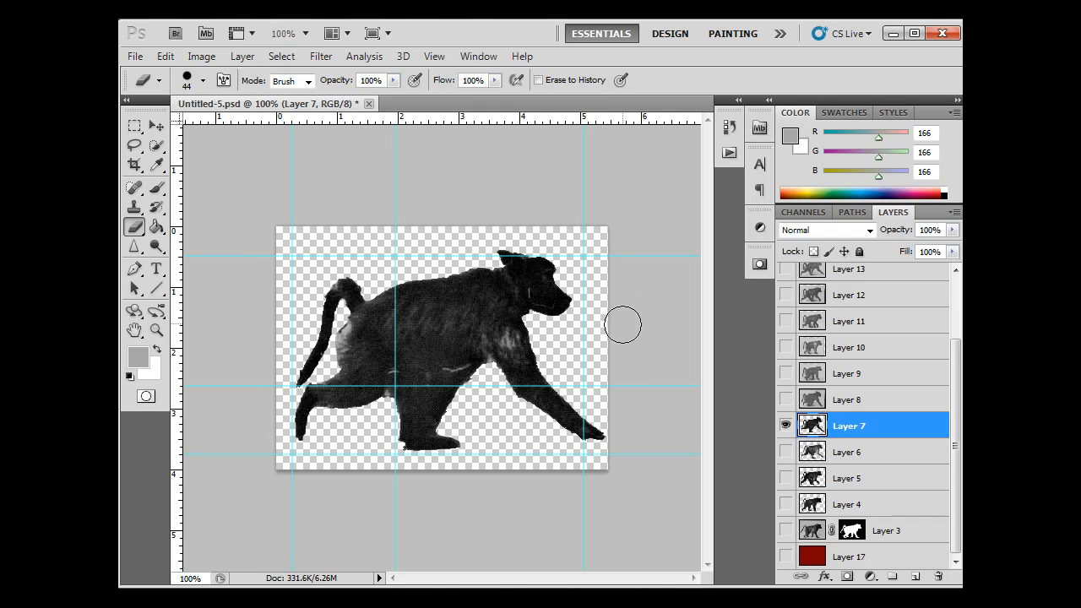
mouse_move(626, 482)
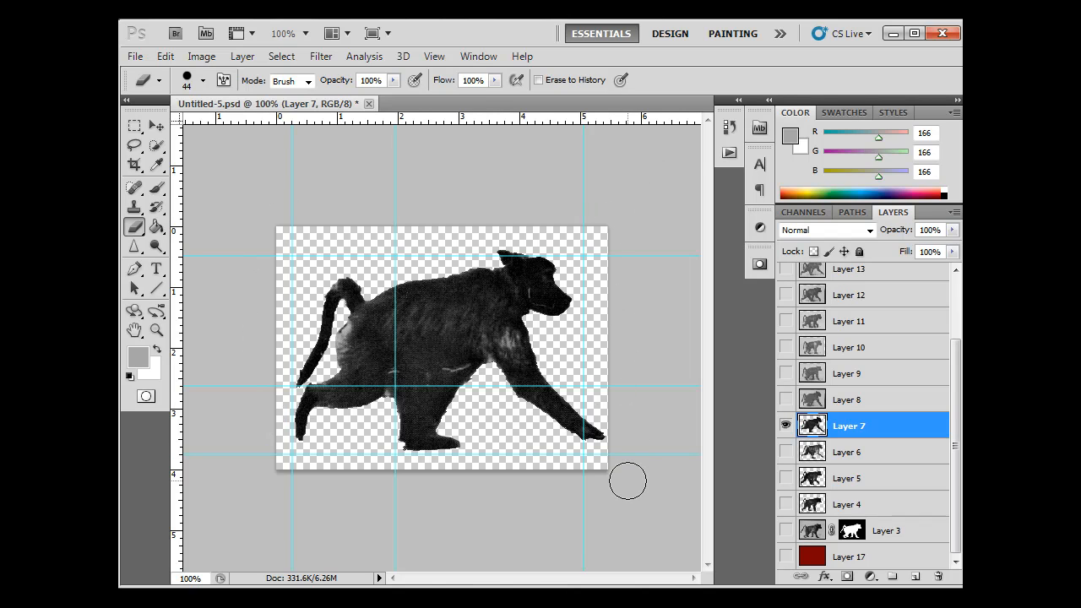
scroll("down", 3)
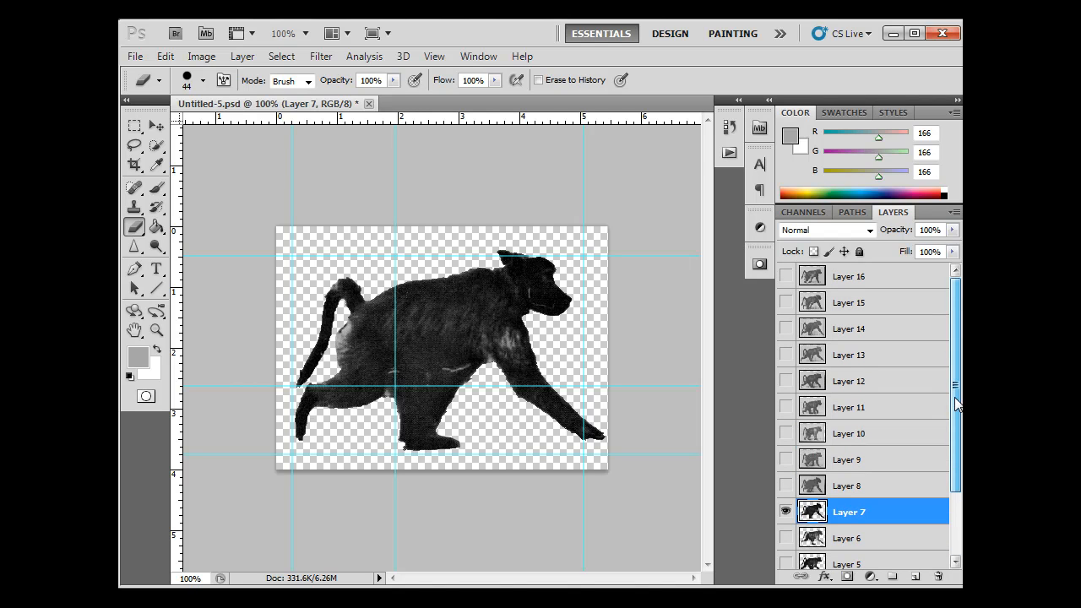
scroll("down", 3)
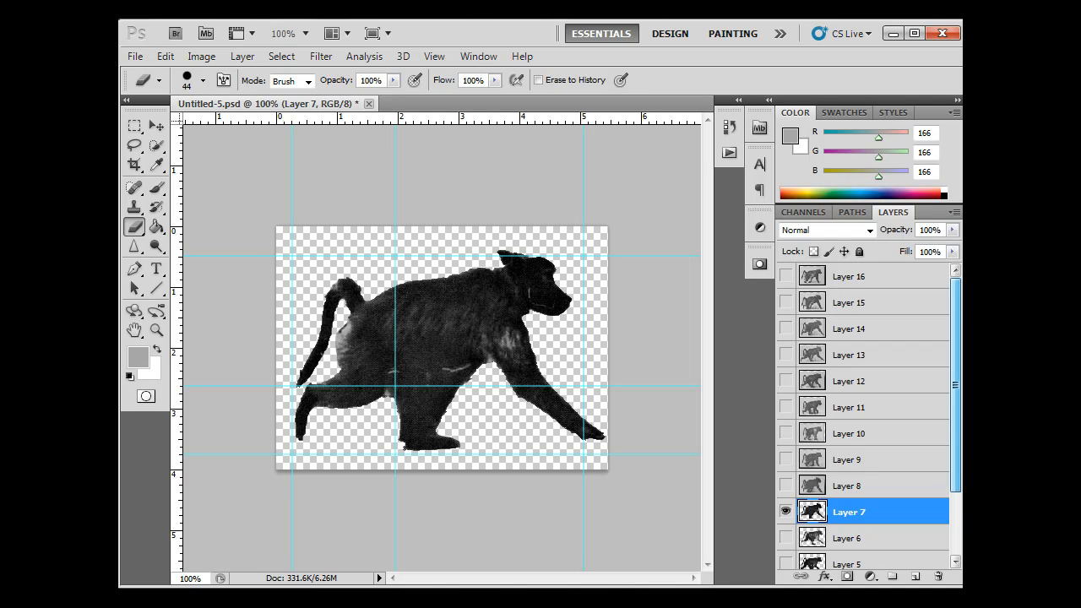
scroll("down", 3)
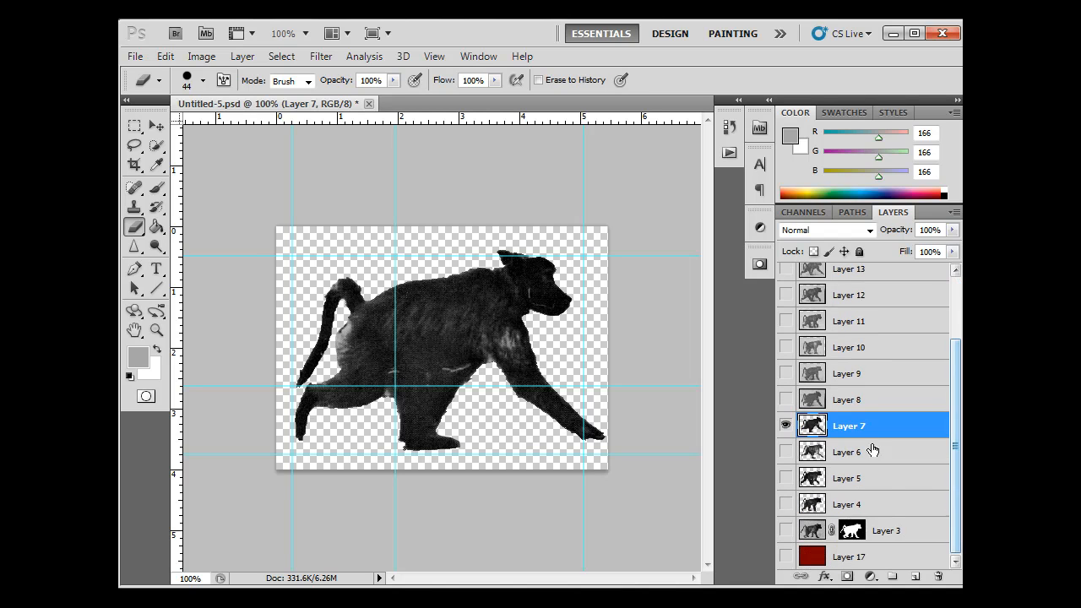
mouse_move(553, 499)
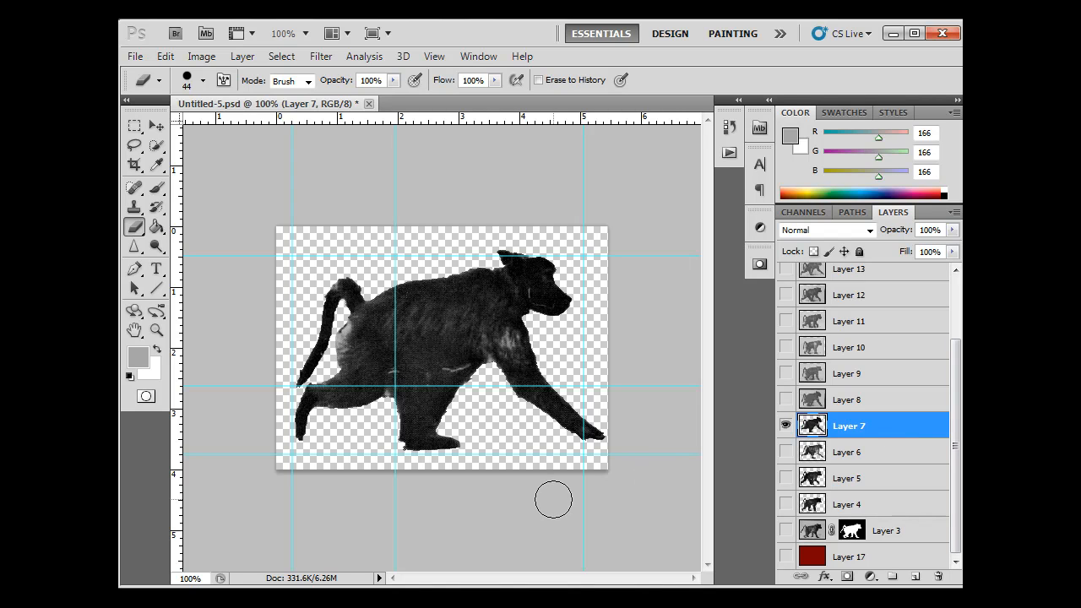